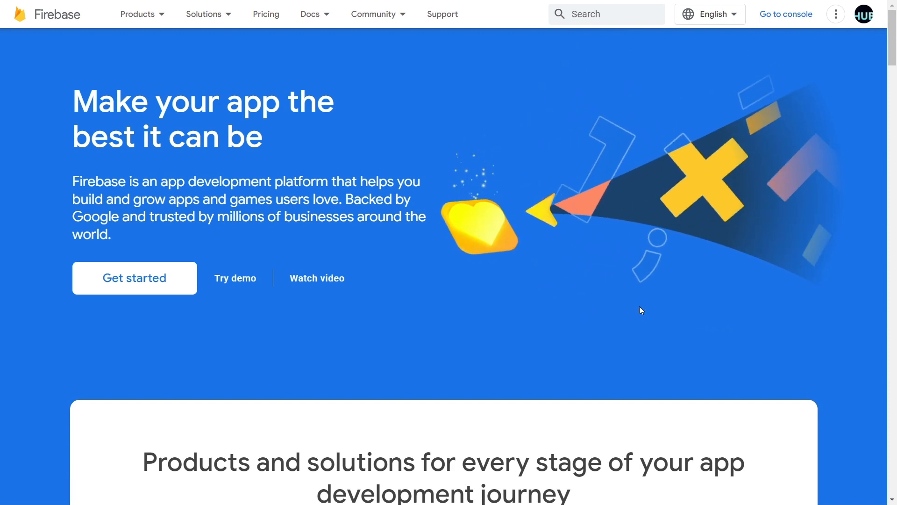
Go to firebase.com, switch Google account and enter the Firebase console.
type("firebase.com")
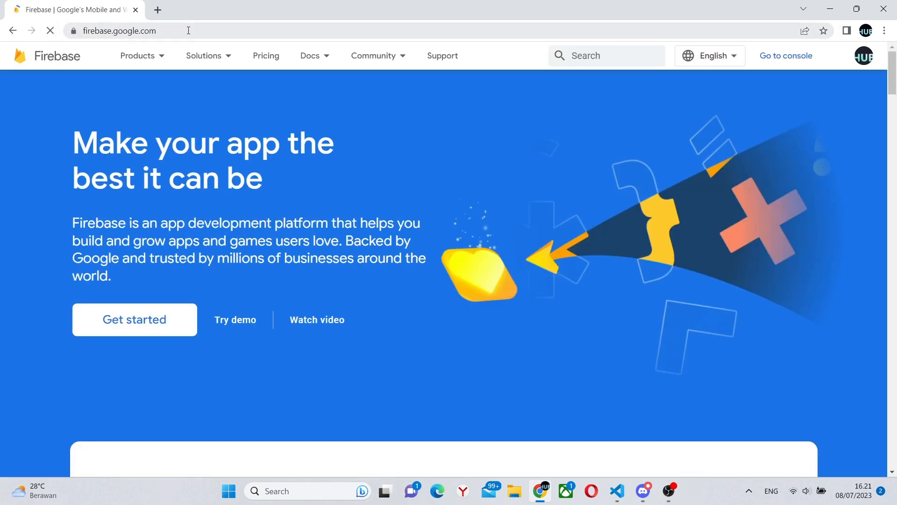
left_click(297, 10)
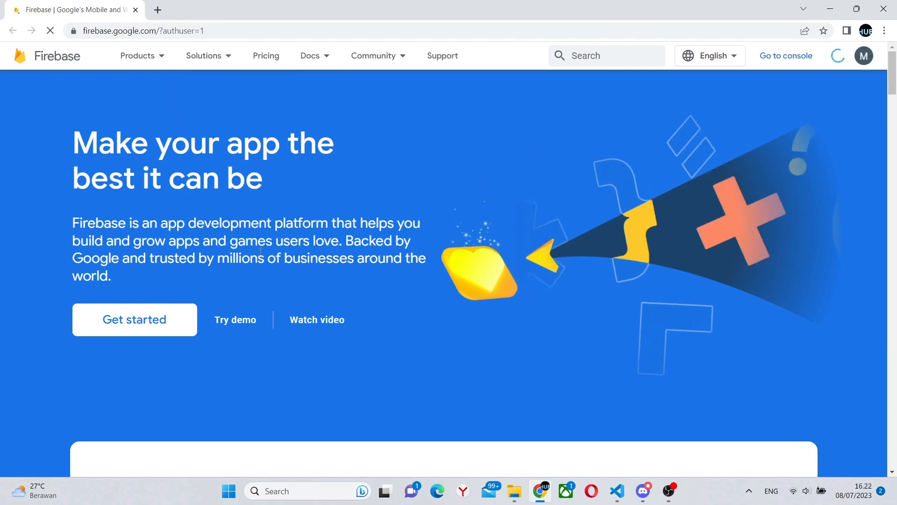
left_click(785, 55)
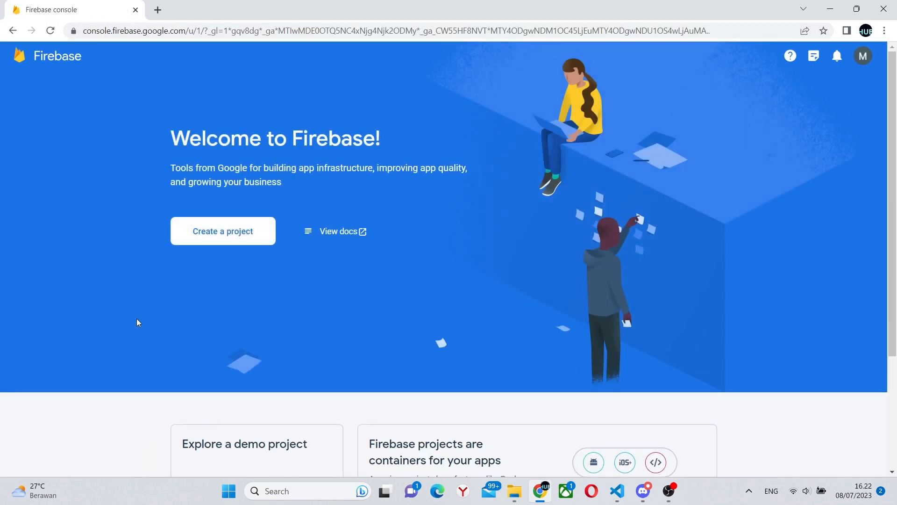
Start a new Firebase project named FirstProject and accept the Firebase terms.
left_click(223, 231)
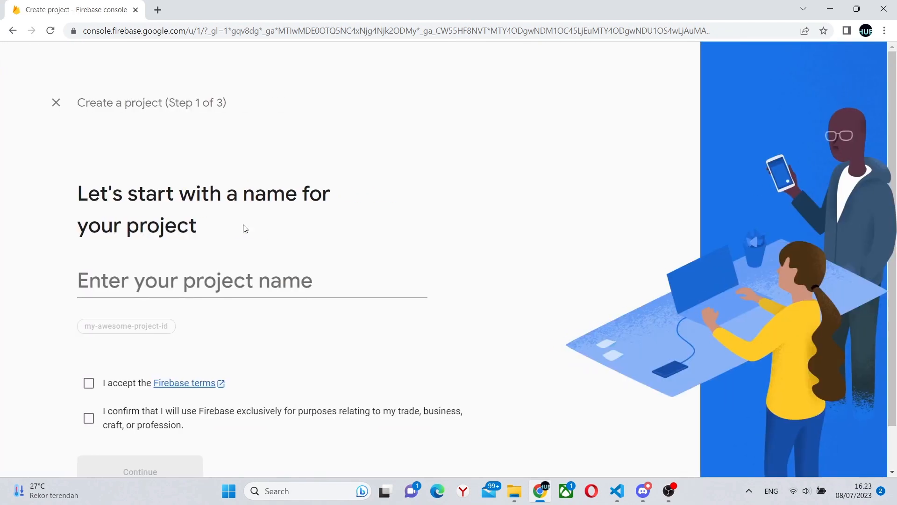
left_click(251, 281)
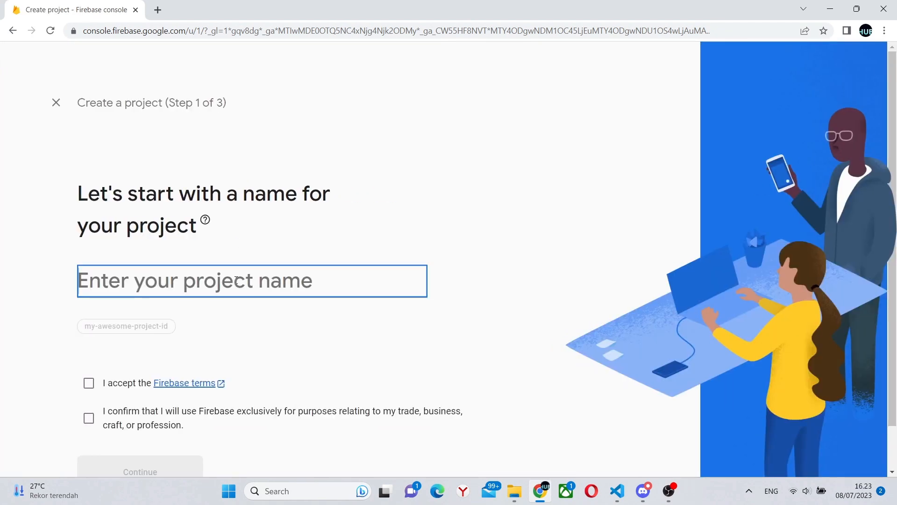
type("FirstPro")
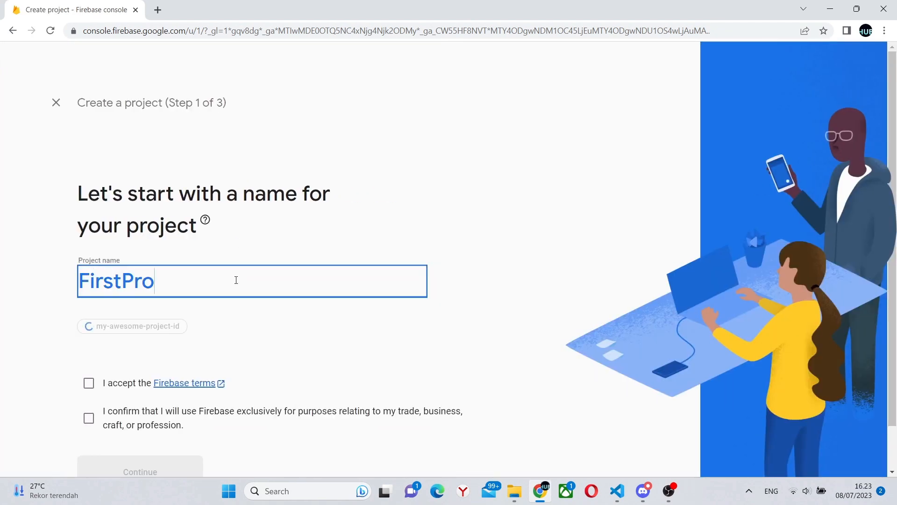
type("ject")
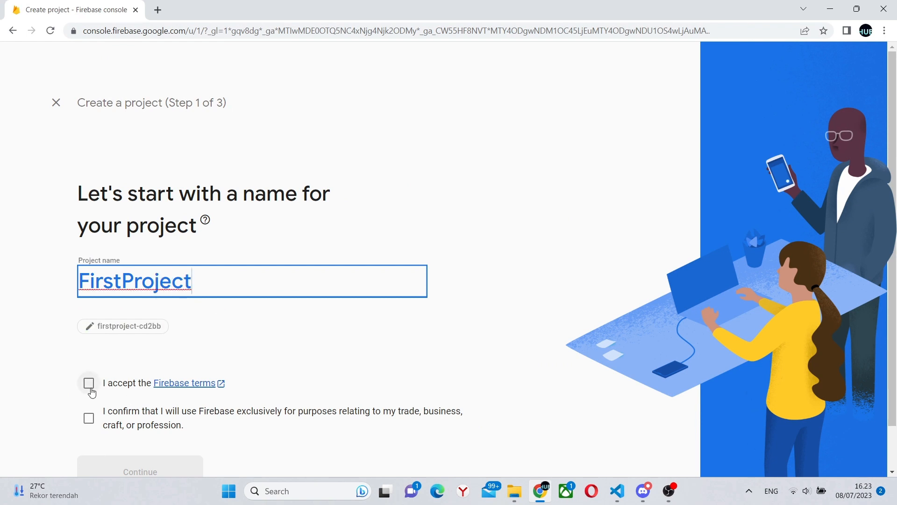
left_click(139, 471)
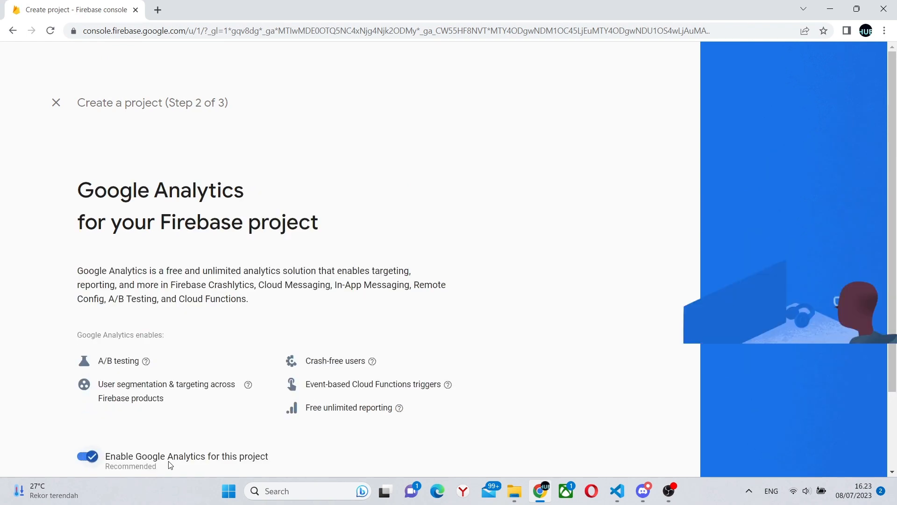
Continue with Google Analytics enabled and create the FirstProject project.
scroll("down", 3)
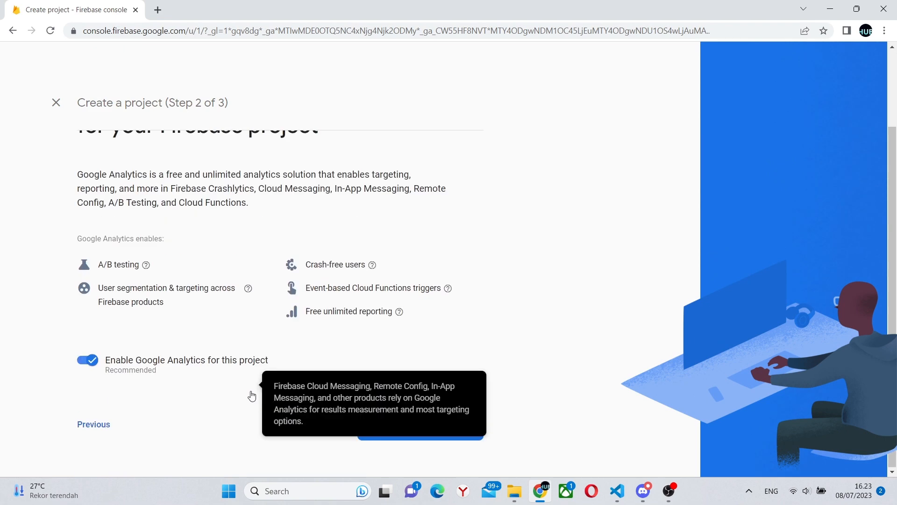
left_click(421, 430)
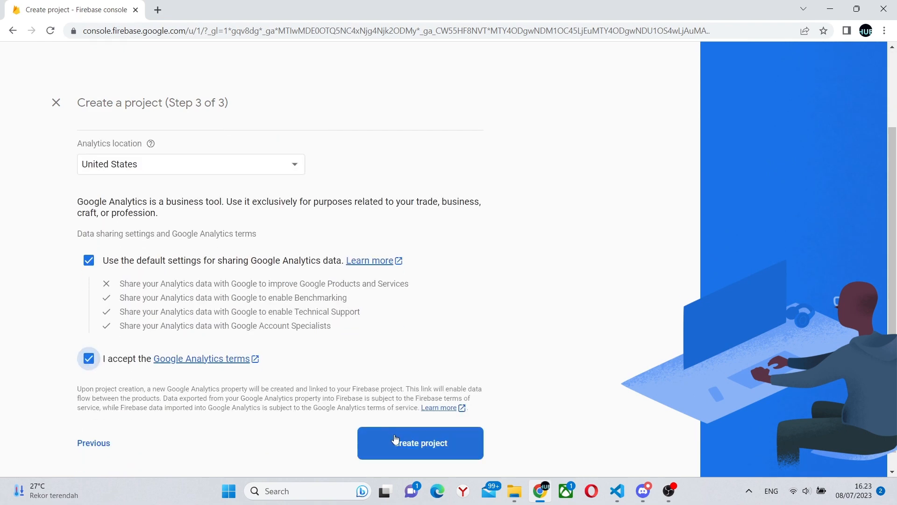
left_click(420, 442)
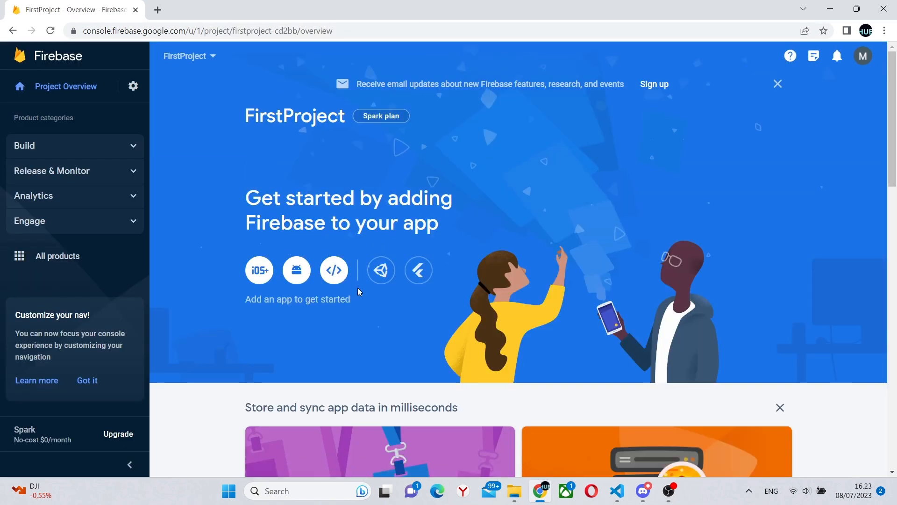
mouse_move(334, 270)
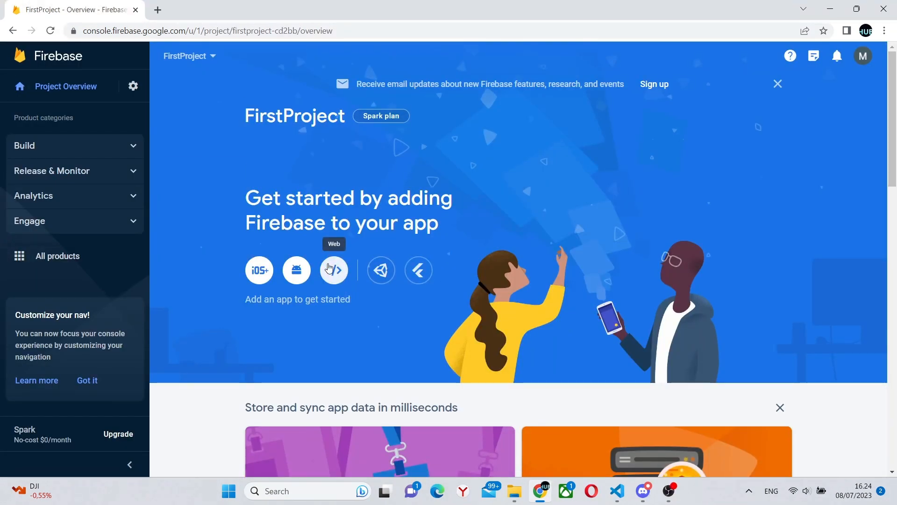
Register a web app nicknamed FirstApp in FirstProject and continue to the overview.
left_click(333, 269)
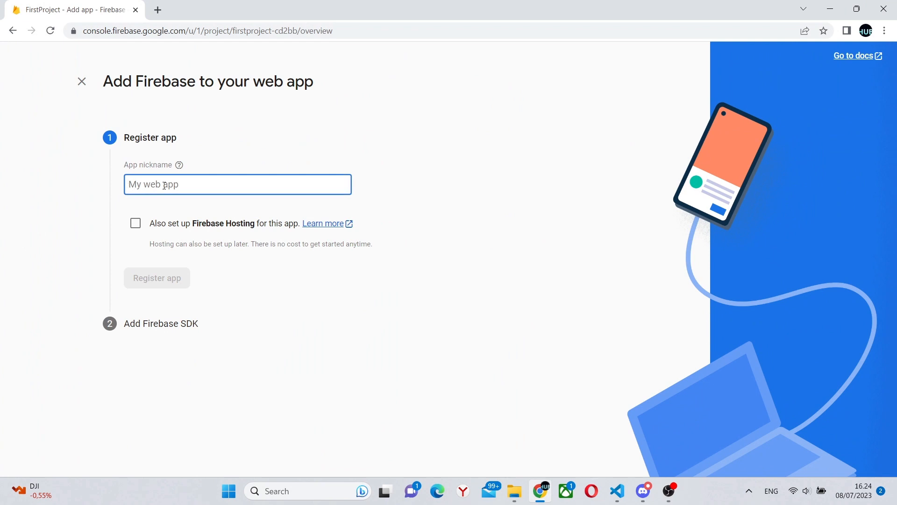
type("FirstApp")
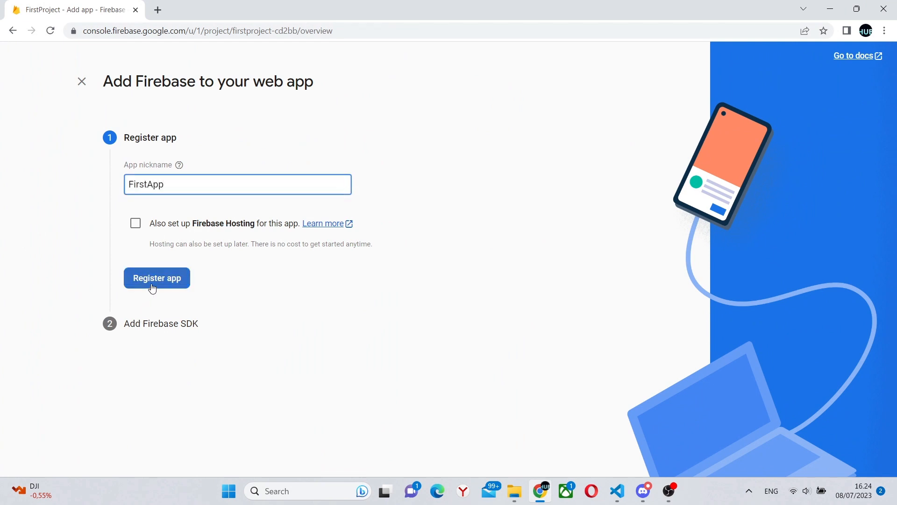
left_click(156, 277)
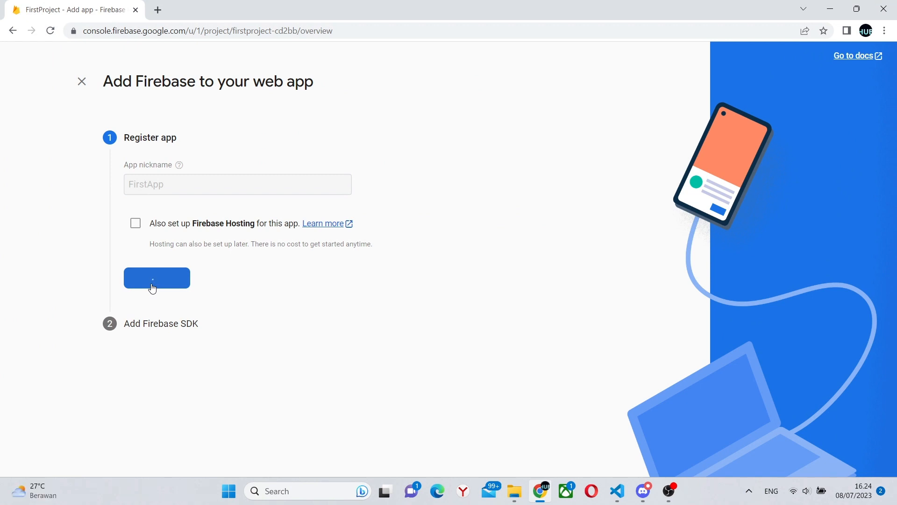
left_click(156, 278)
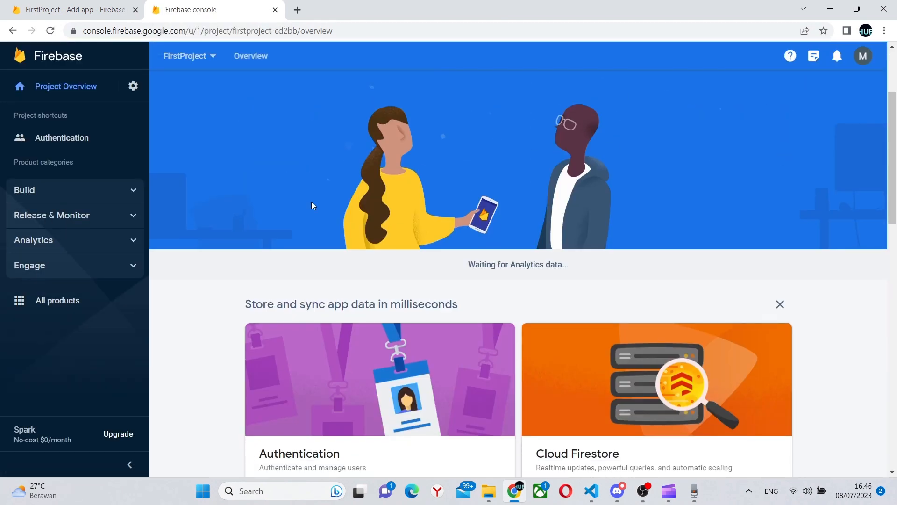
Get started with Authentication and choose Google as the sign-in provider.
scroll("down", 3)
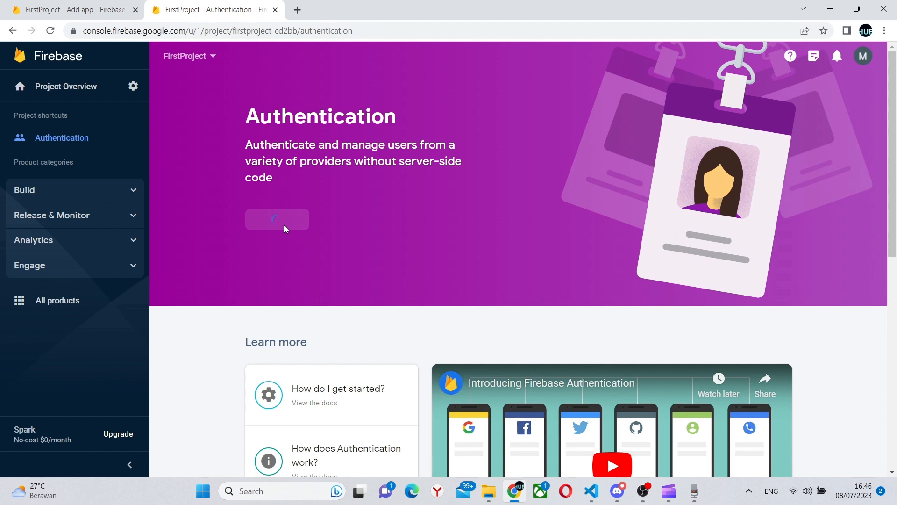
left_click(277, 219)
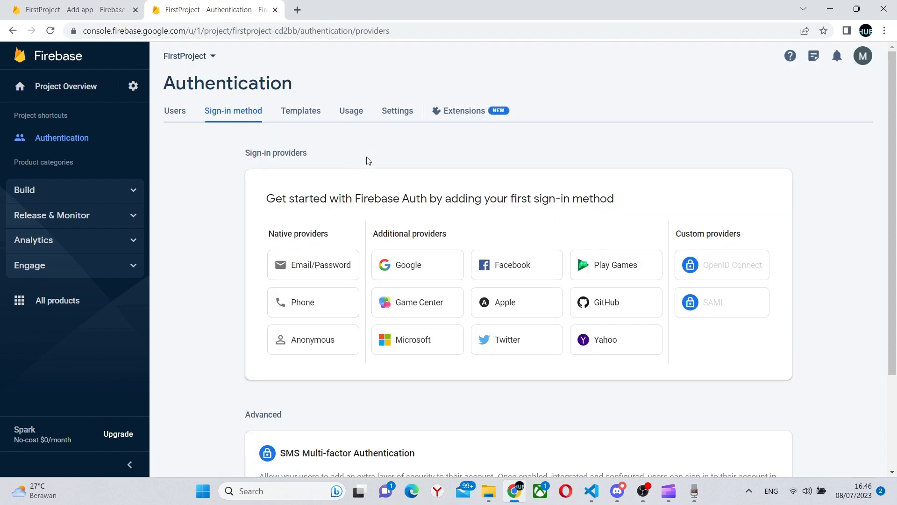
left_click(408, 264)
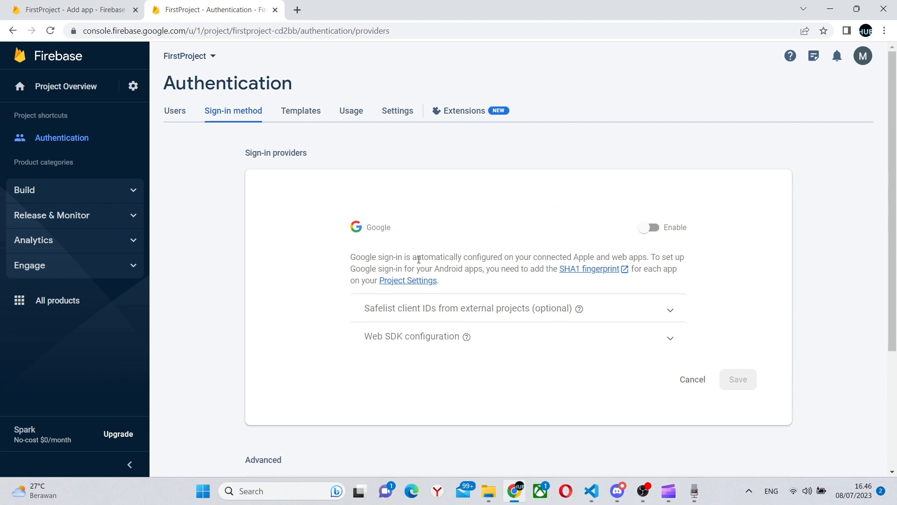
left_click(467, 307)
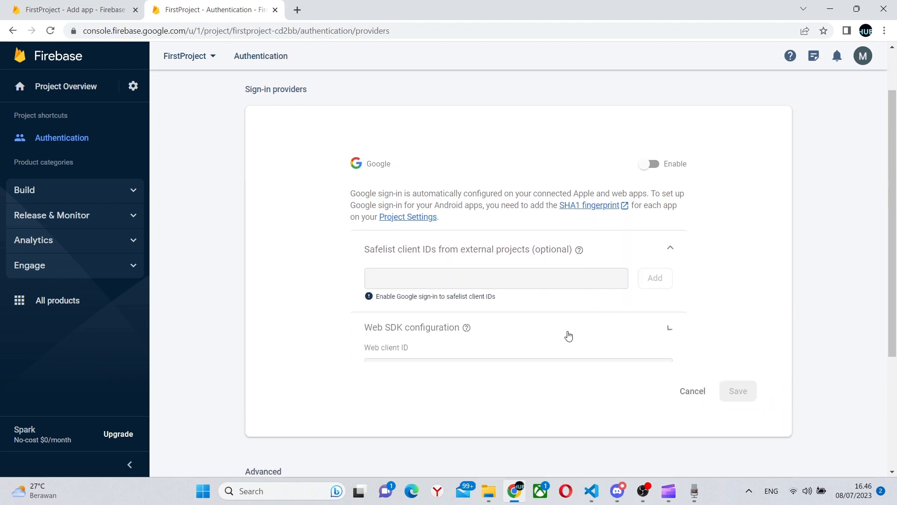
scroll("down", 3)
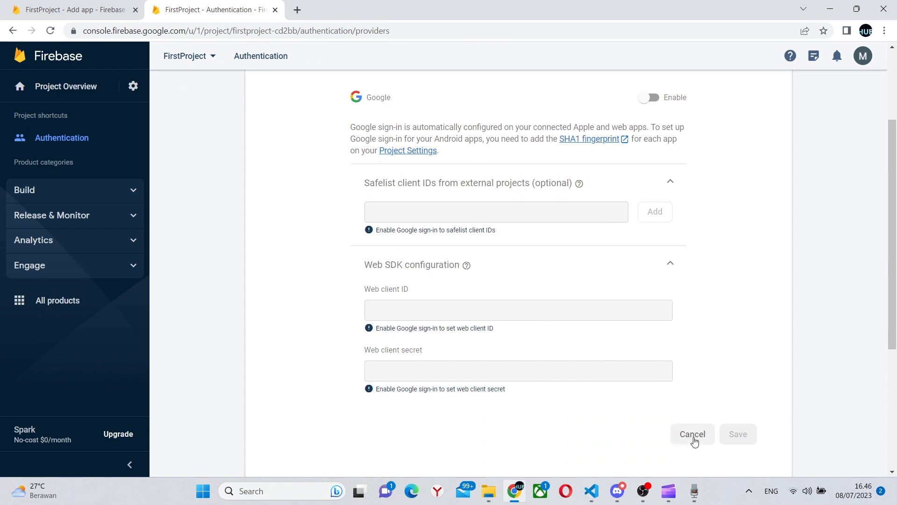
Enable Google sign-in with a project support email and save it.
left_click(649, 98)
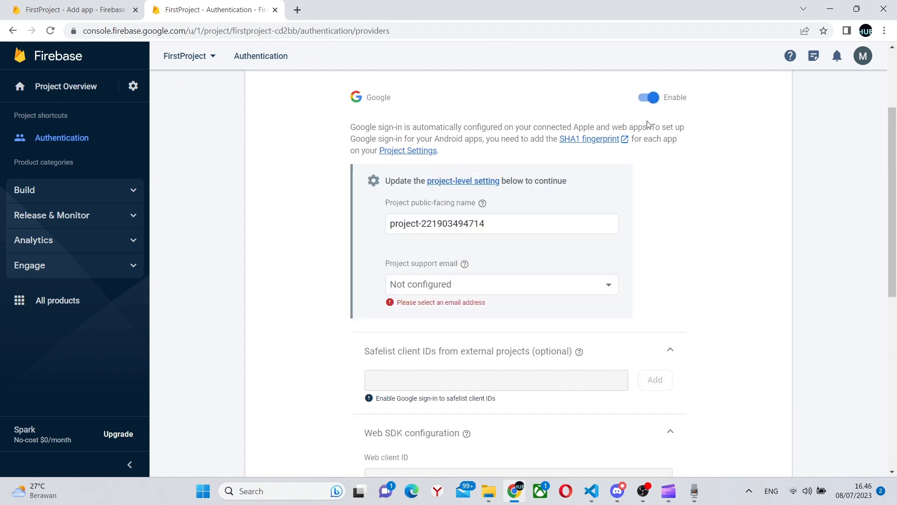
mouse_move(576, 279)
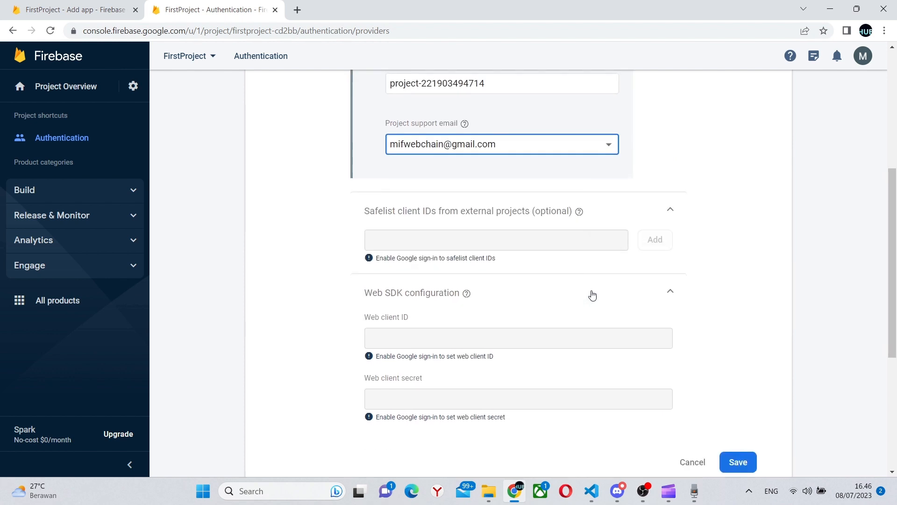
left_click(737, 462)
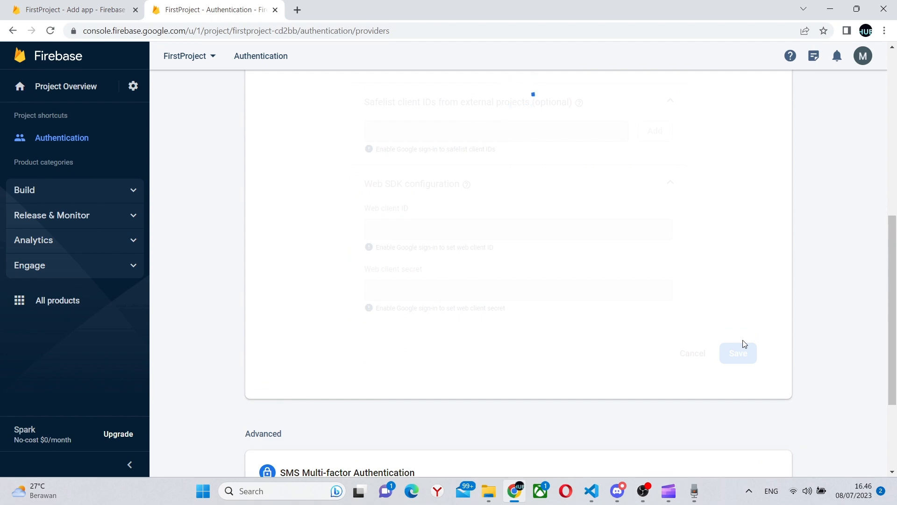
left_click(590, 491)
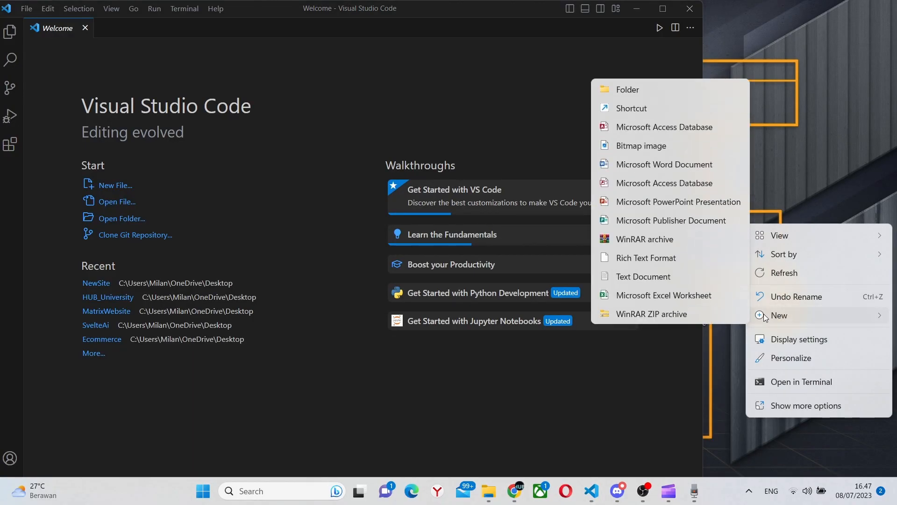
Create a FireBaseApp desktop folder and open it in VS Code as a trusted workspace.
left_click(626, 90)
type("FireBaseApp")
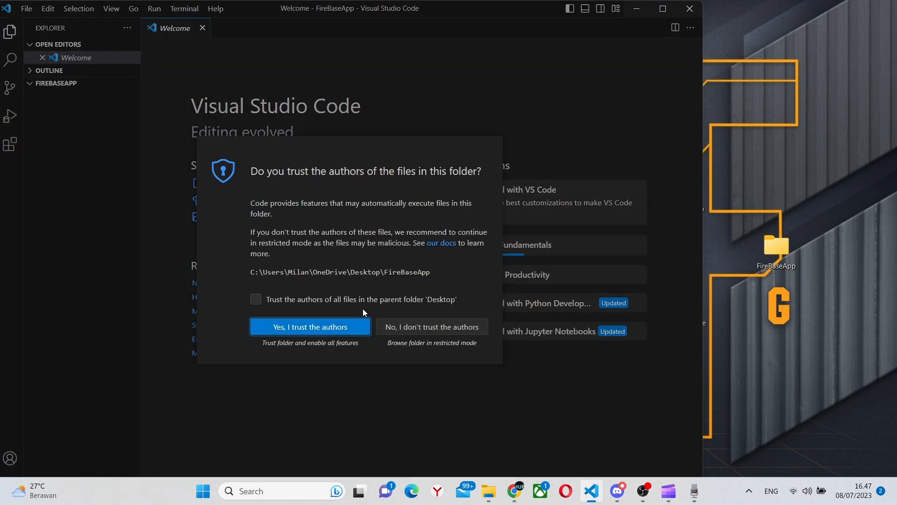
left_click(309, 327)
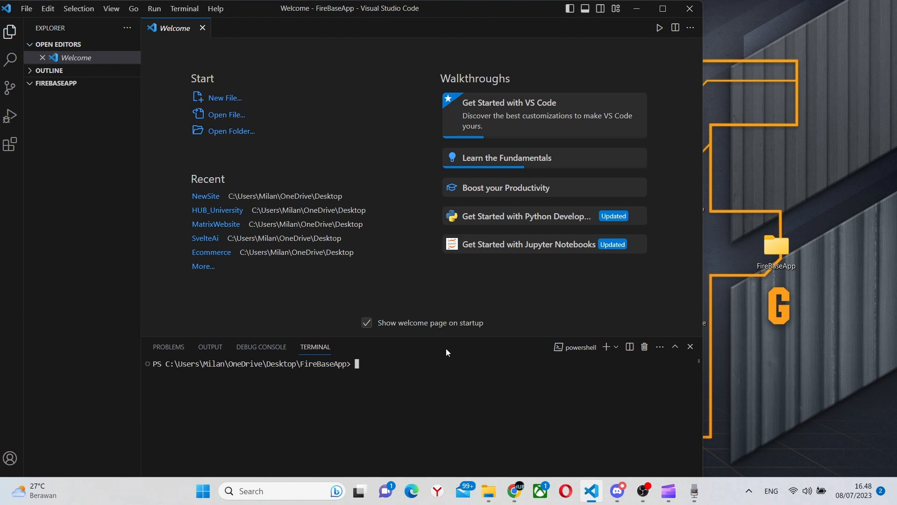
Scaffold a React Vite project with npm create vite@latest, then install the firebase package.
type("npm create")
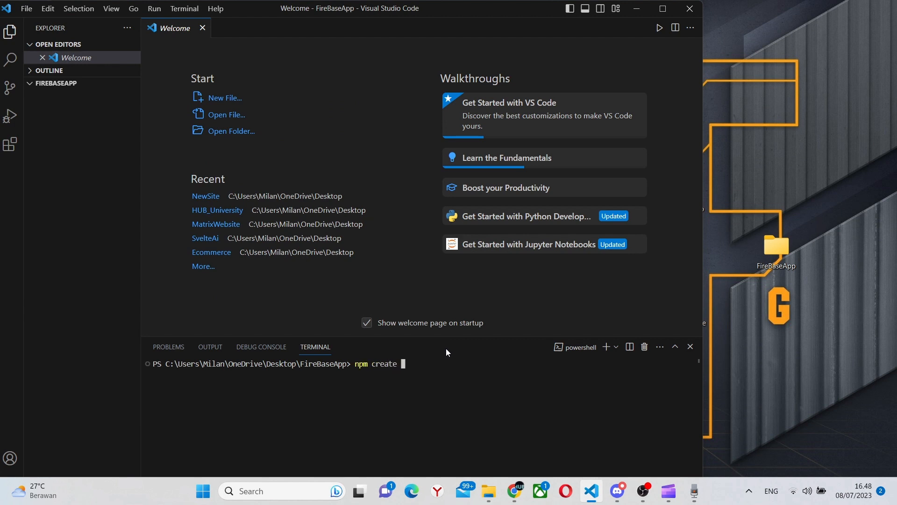
type("vite @l")
type("./")
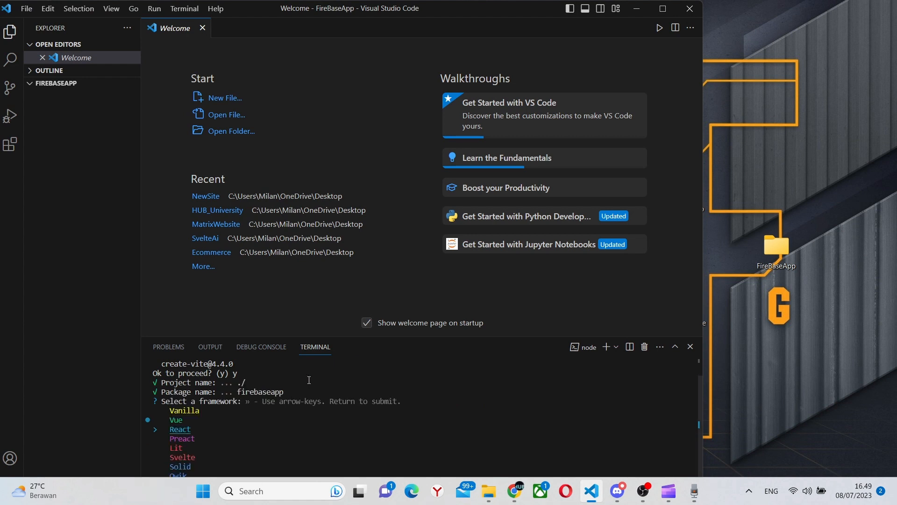
key("enter")
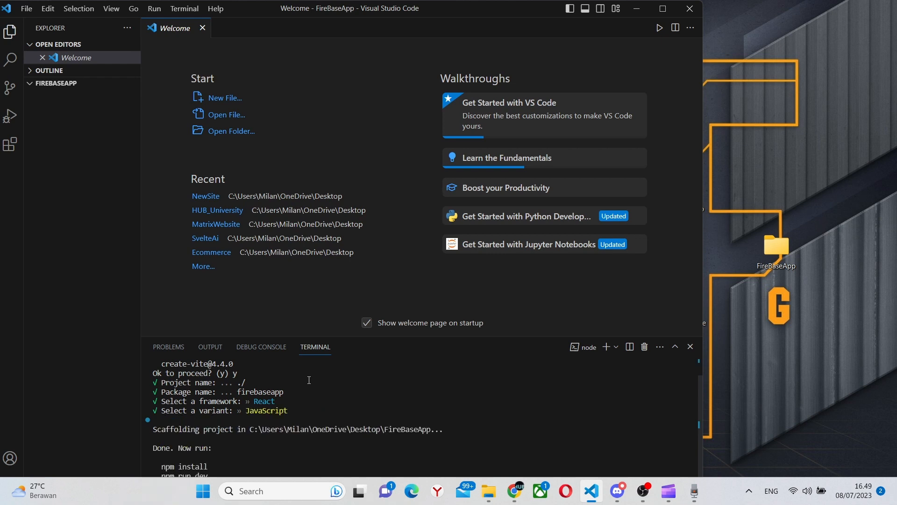
left_click(57, 84)
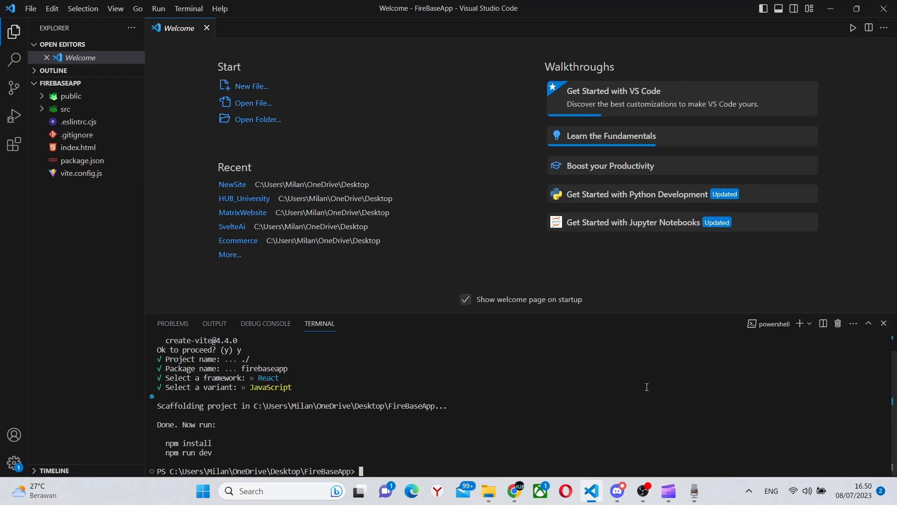
type("npm install fi")
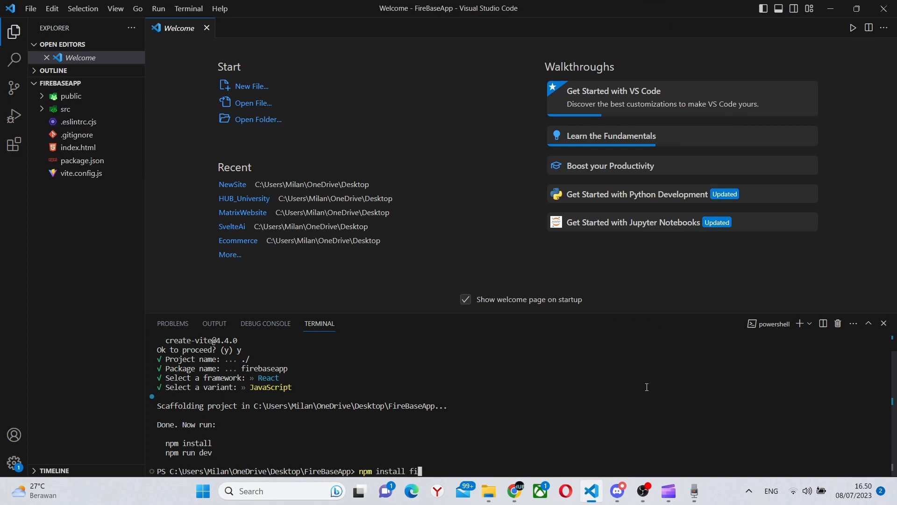
type("rebase")
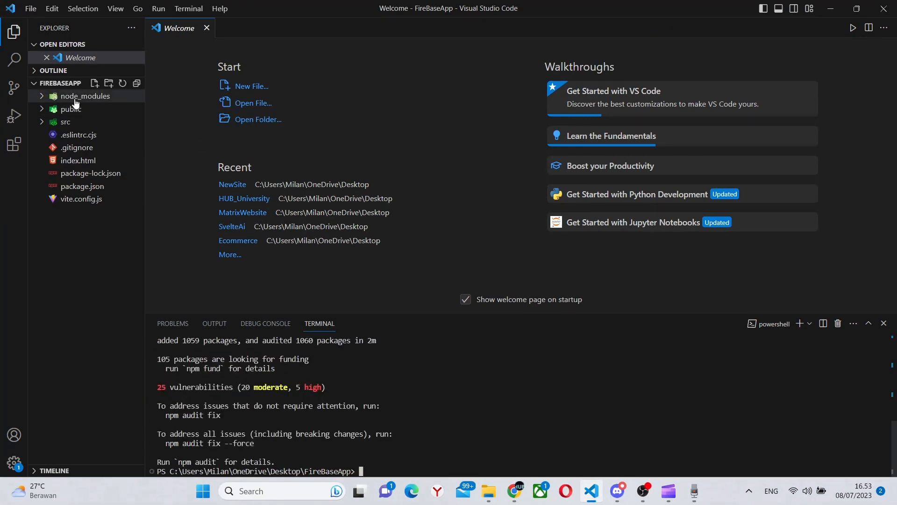
Create firebase.js and copy the Firebase SDK initialization code from the console.
left_click(94, 84)
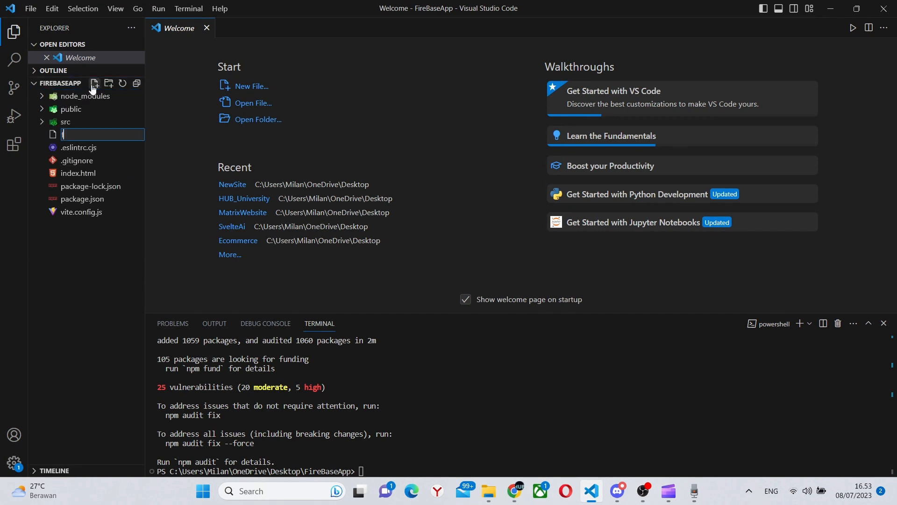
type("firebase.")
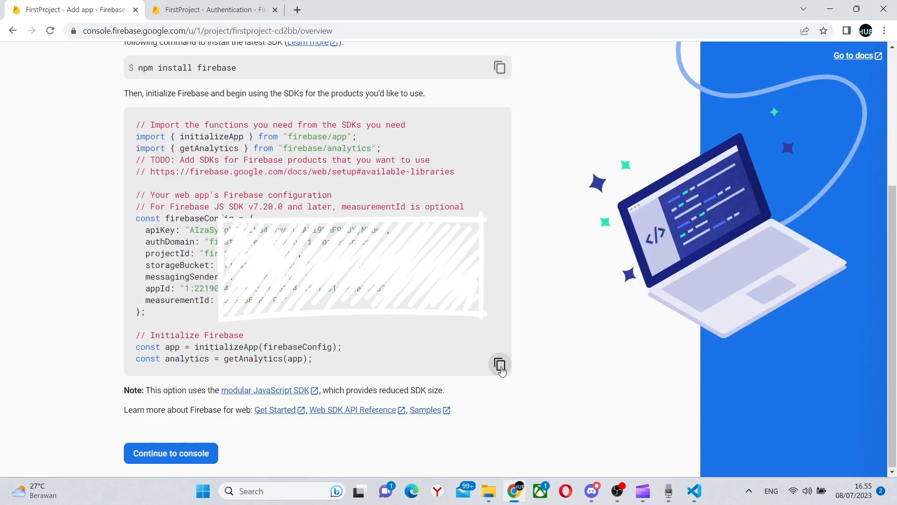
left_click(499, 364)
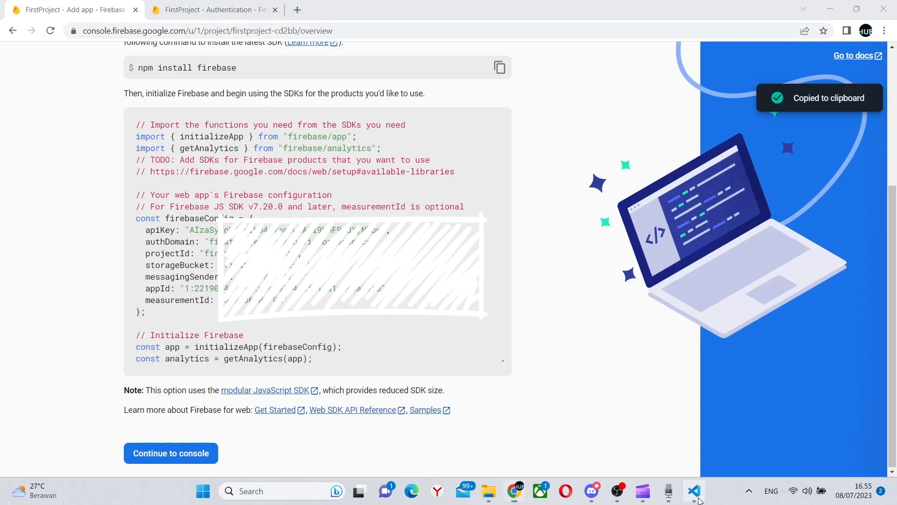
left_click(694, 491)
type("import {getA")
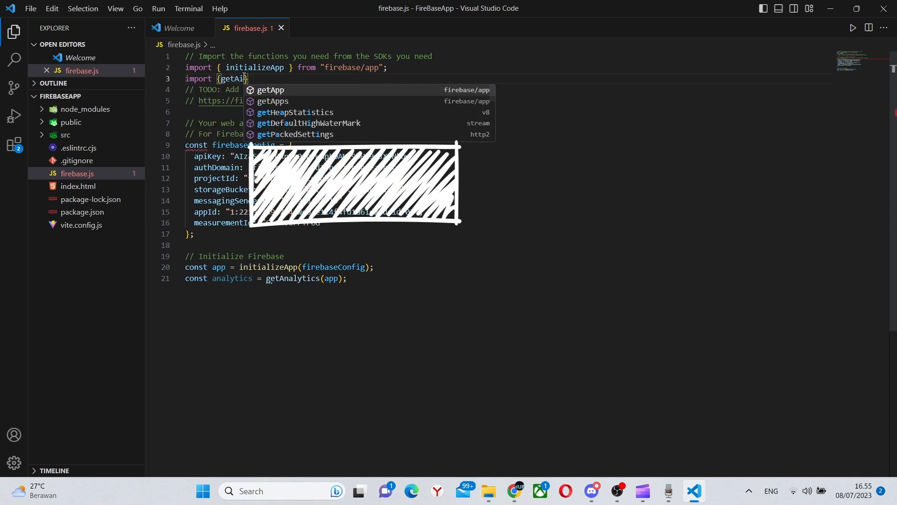
Import getAuth from 'firebase/auth', replace getAnalytics with getAuth, and export {auth, app}.
type("th")
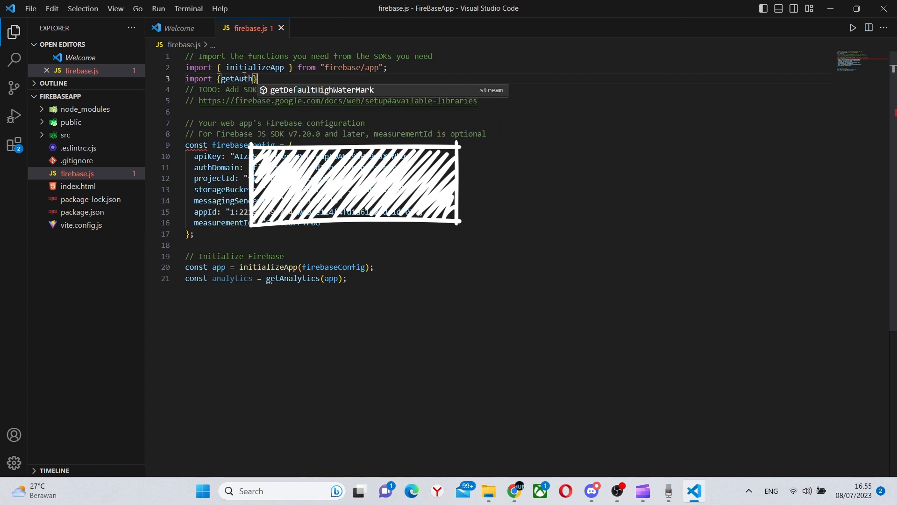
type("from 'firebase/auth")
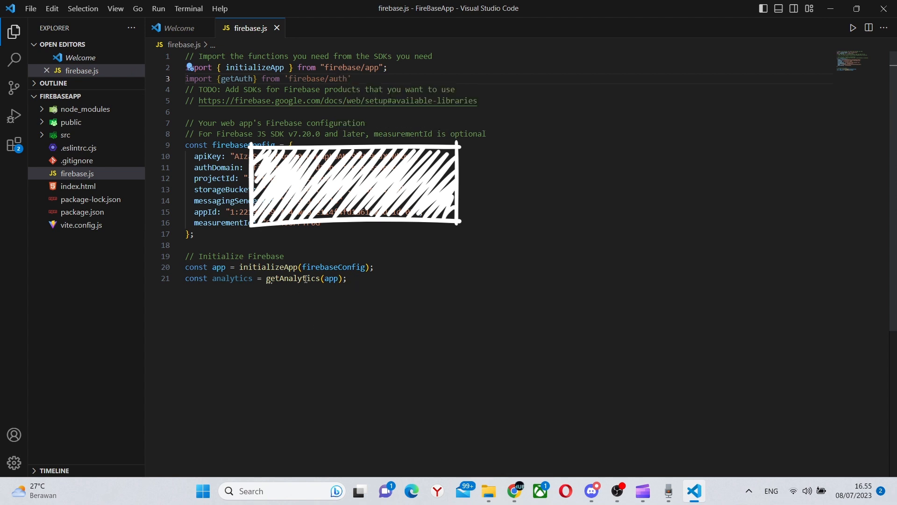
left_click(307, 278)
type("uth")
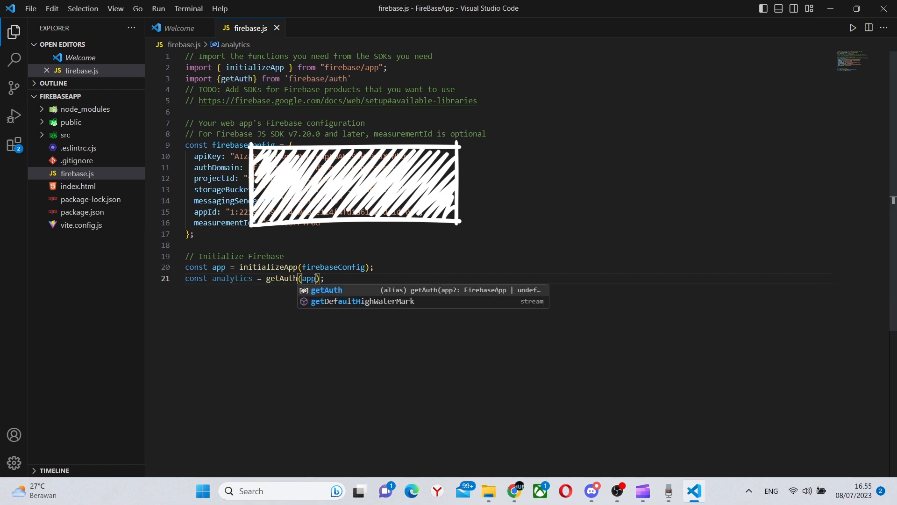
type("expp")
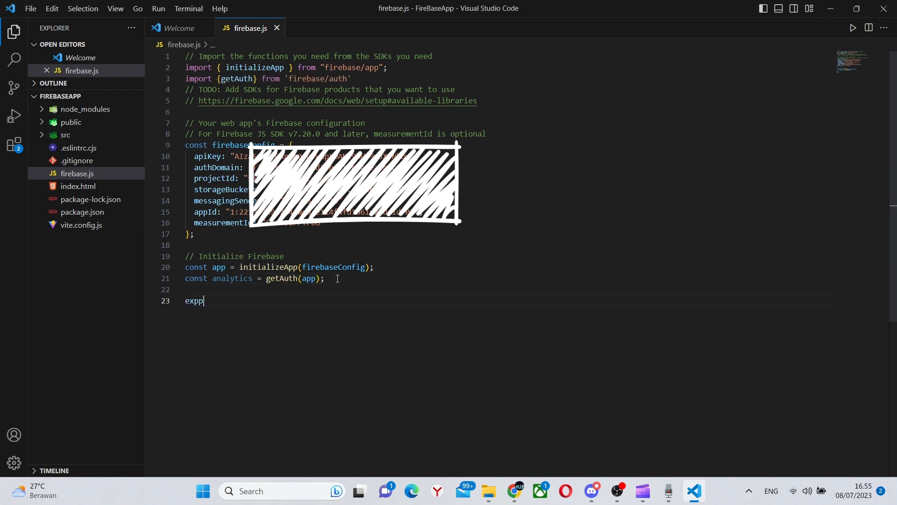
type("ort {auth, app")
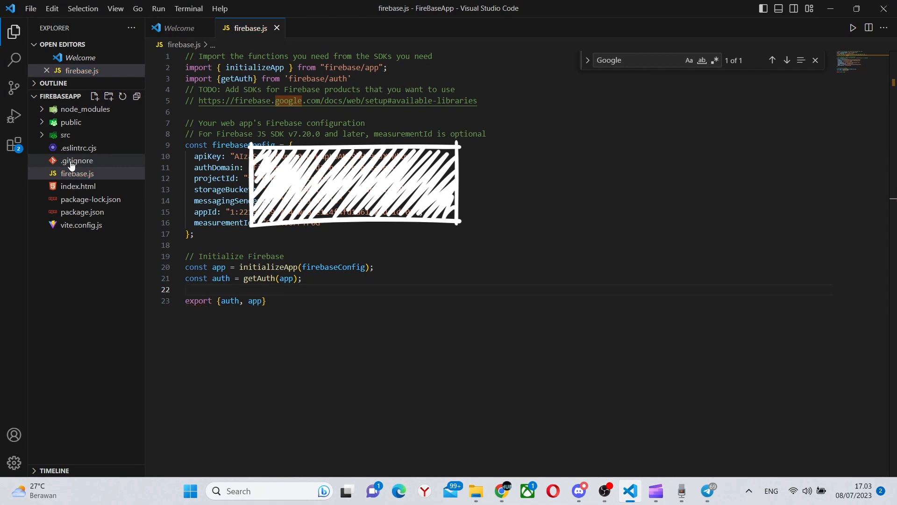
Open src/App.jsx and delete the Vite starter boilerplate.
left_click(65, 134)
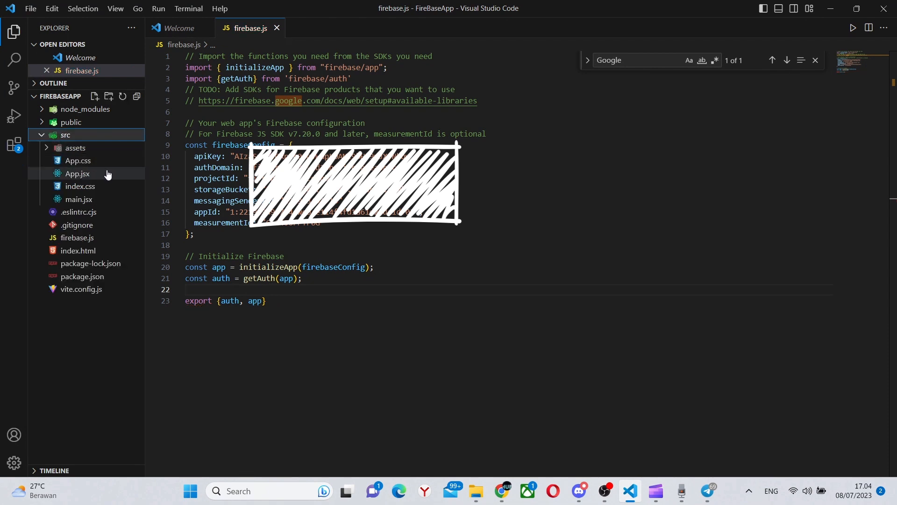
left_click(77, 174)
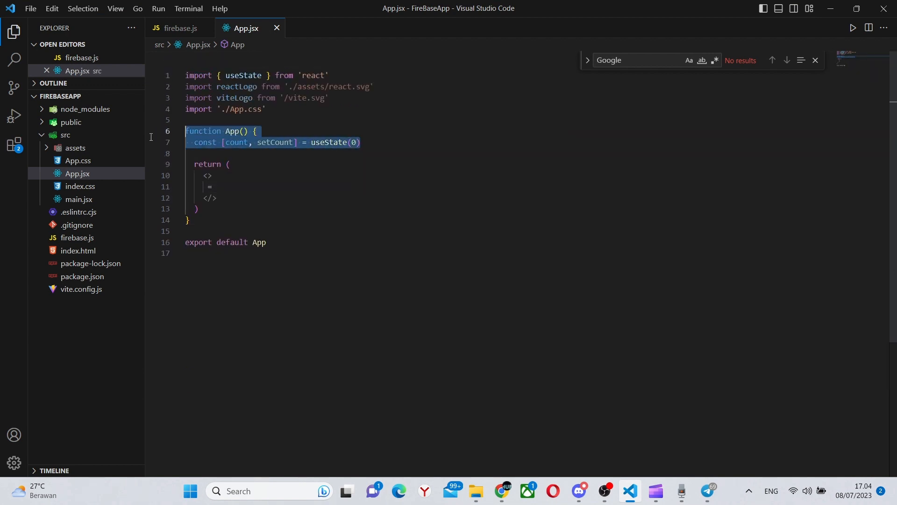
key("Delete")
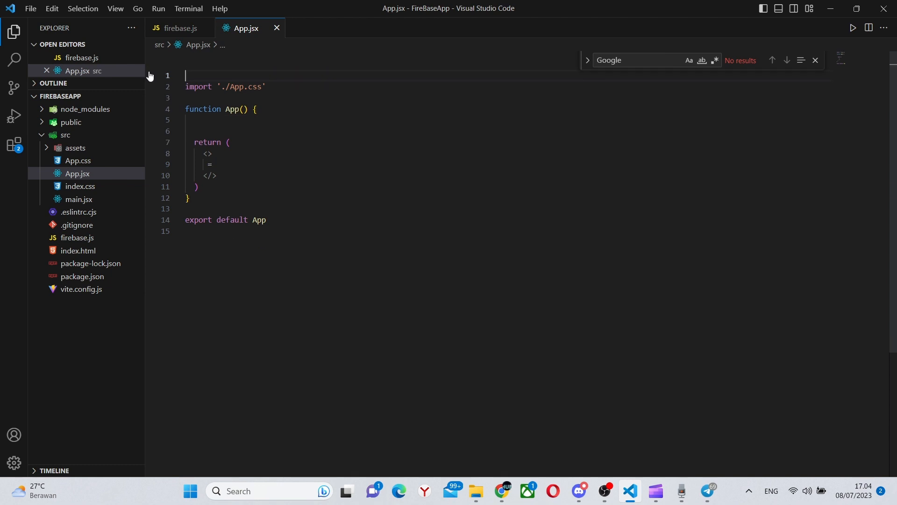
Import signInWithPopup and GoogleAuthProvider from 'firebase/auth' and add a <button> element.
type("import {")
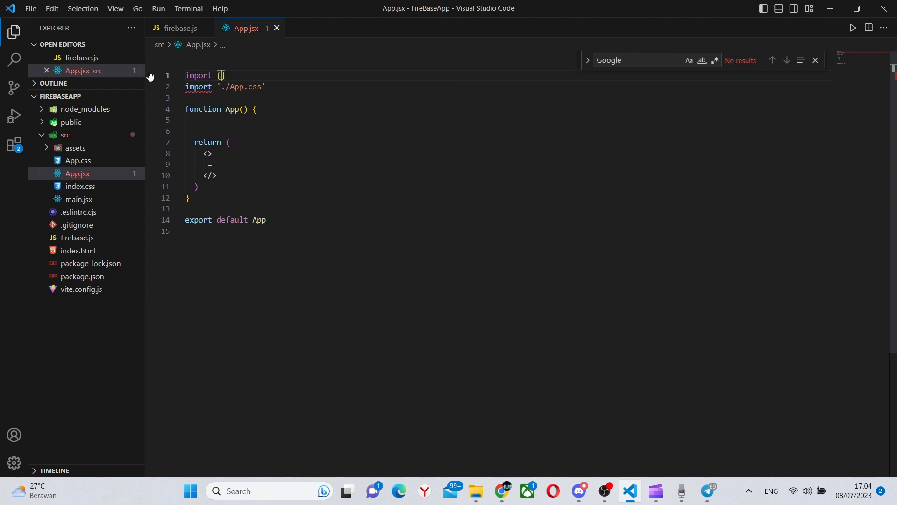
type("s")
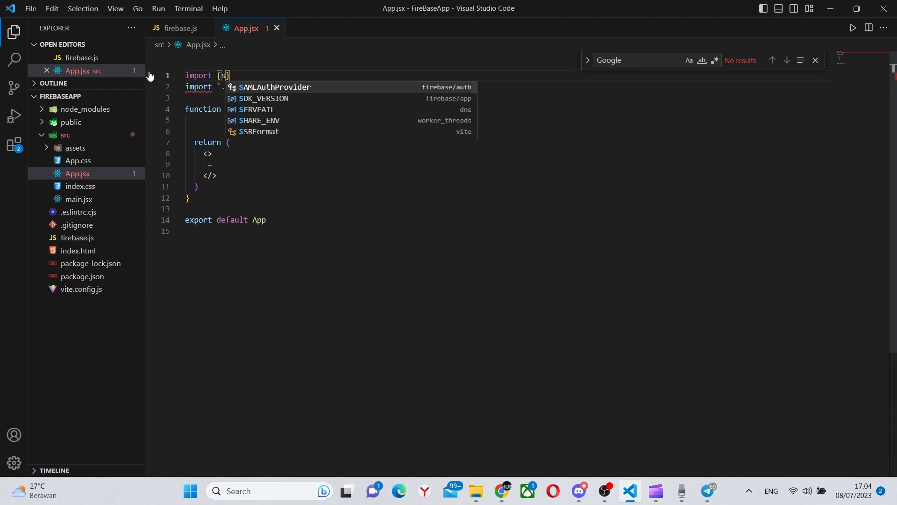
type("ignInWithP")
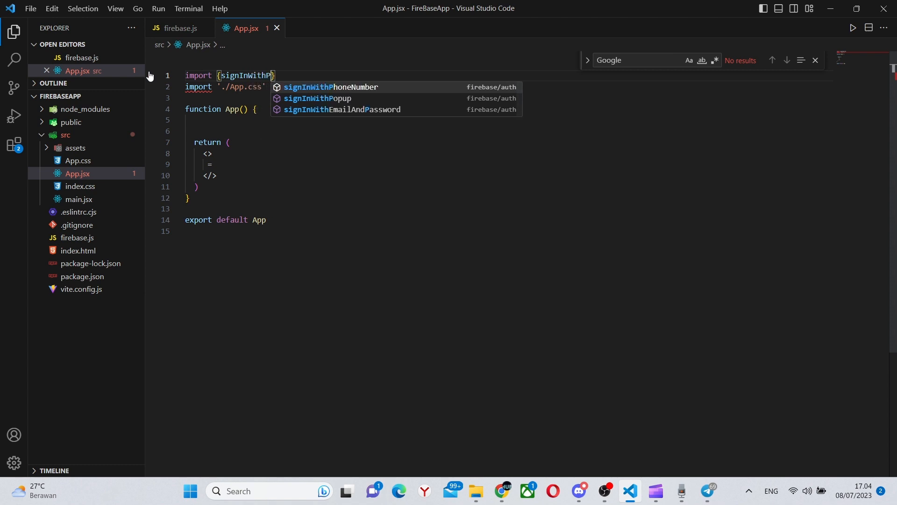
left_click(318, 99)
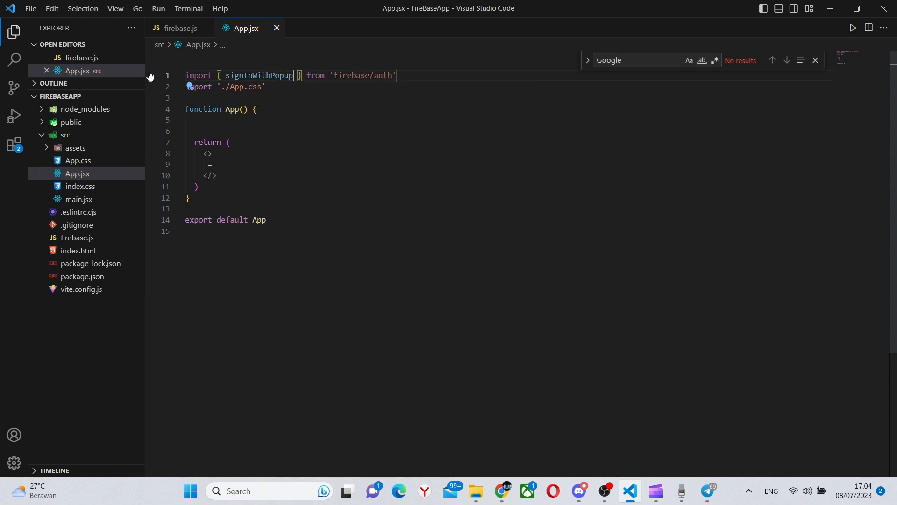
type(", GoogleAuthProvider")
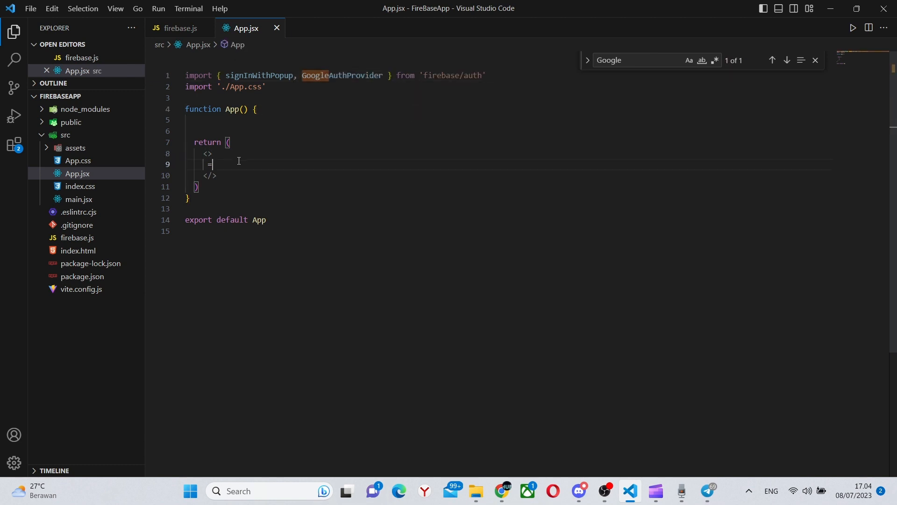
type("<button></button>")
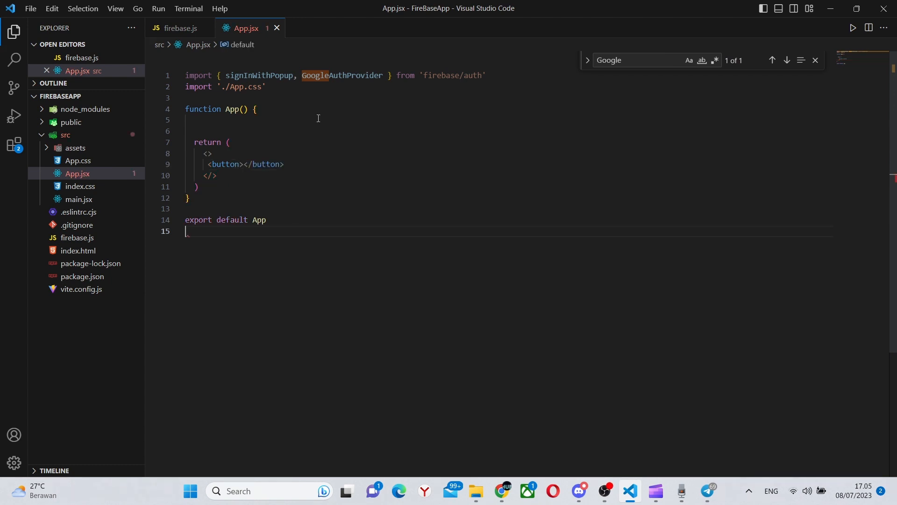
Define handleGoogleLogin as an async arrow function in App.jsx.
type("han")
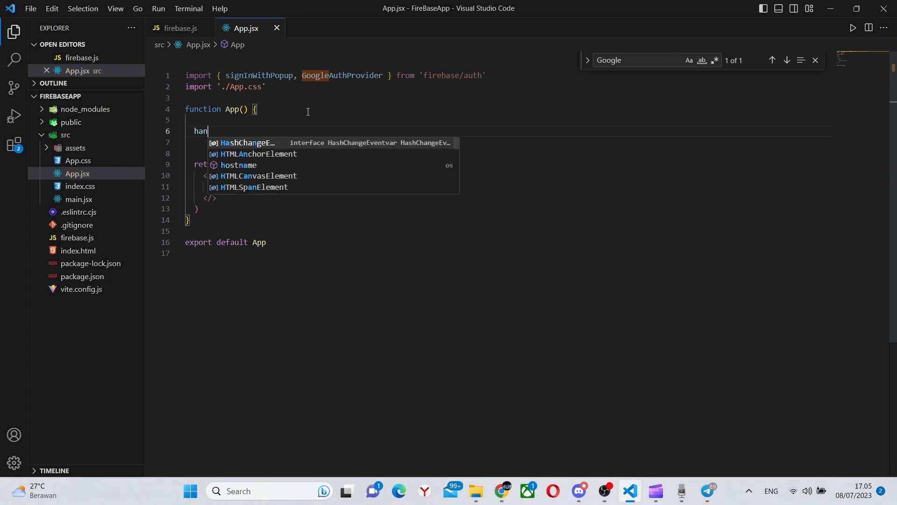
type("const handlw")
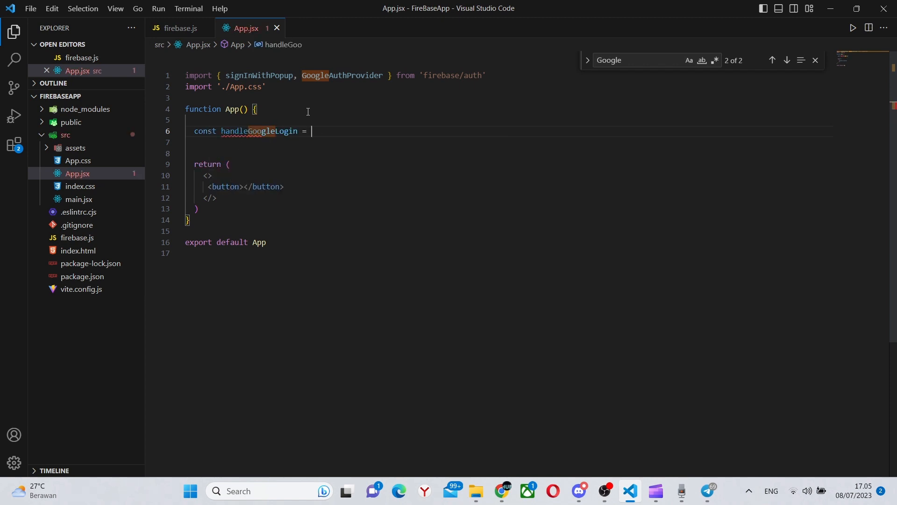
type("() =>")
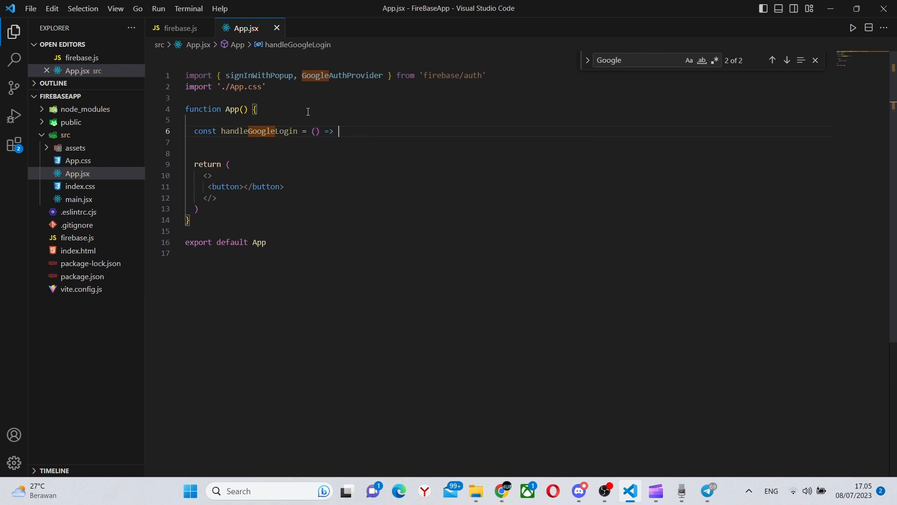
type("{")
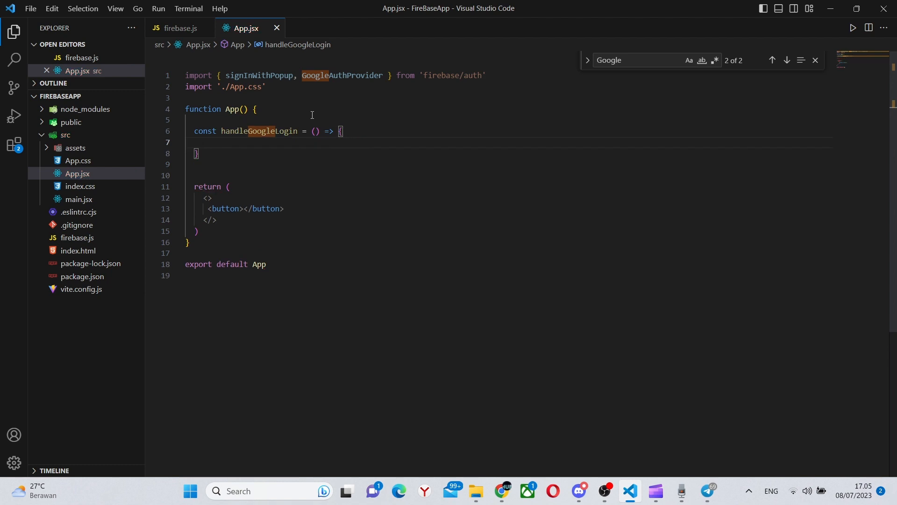
type("async")
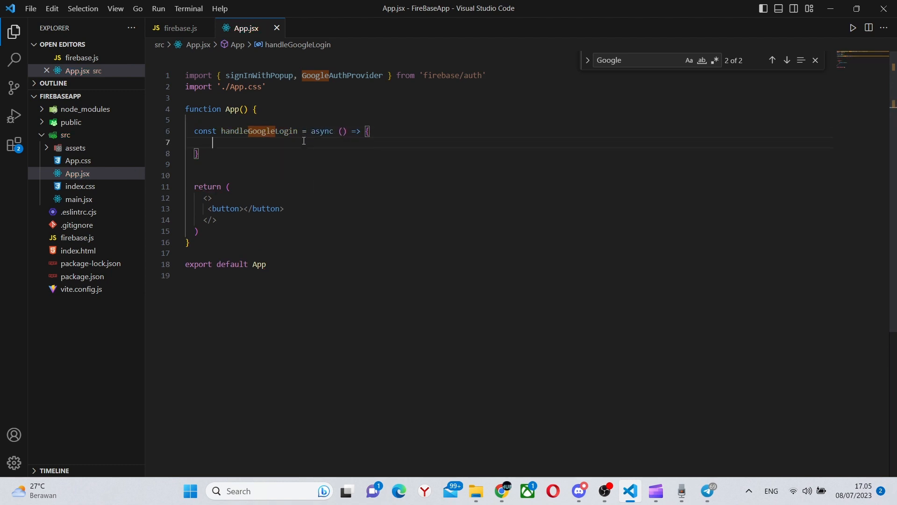
Inside it, await signInWithPopup(auth, provider) into const result.
type("const relu")
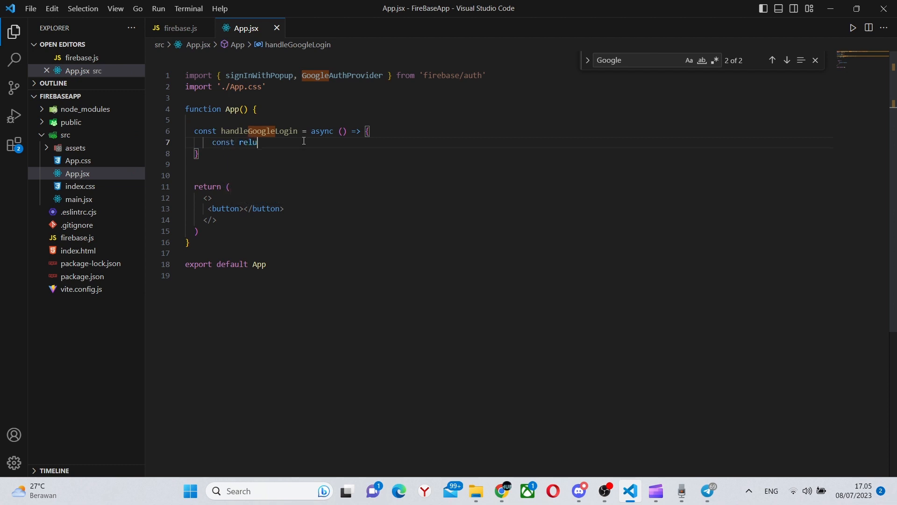
type("sult = a")
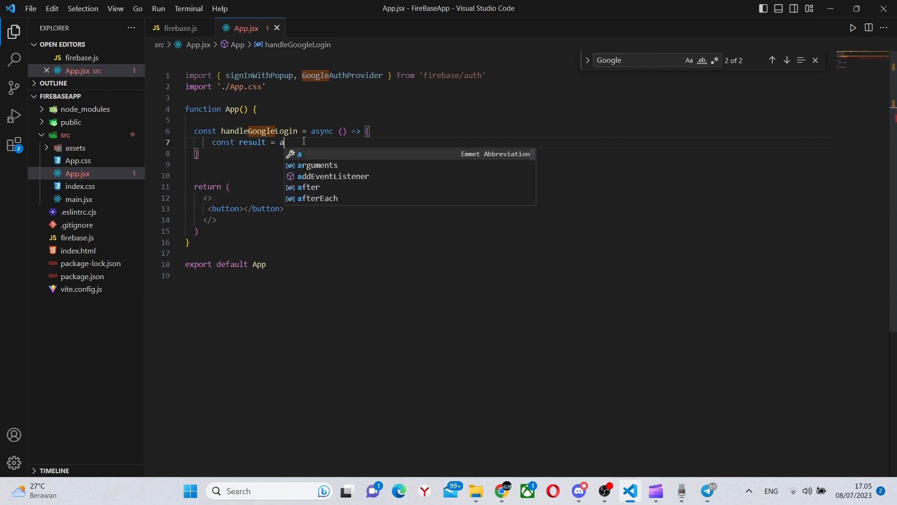
type("wait sigb")
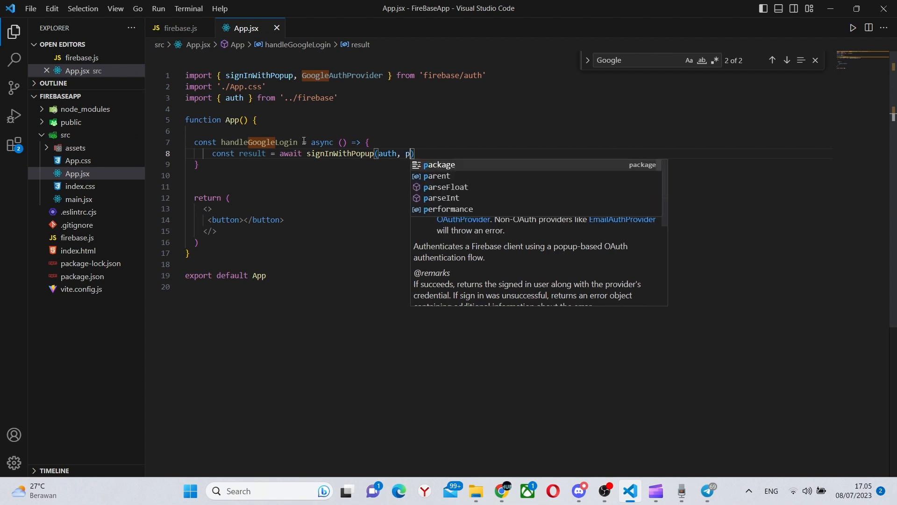
type("rovider")
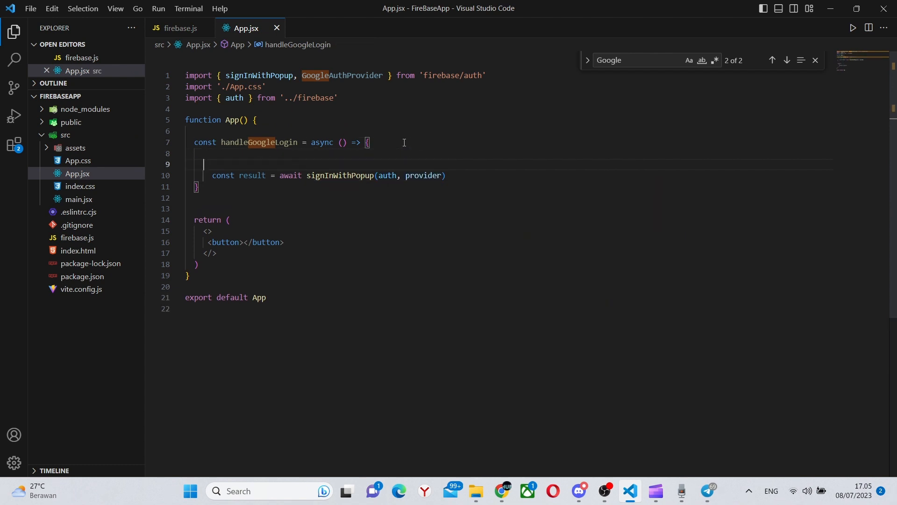
Add const provider = new GoogleAuthProvider() above the signInWithPopup call.
type("const pro")
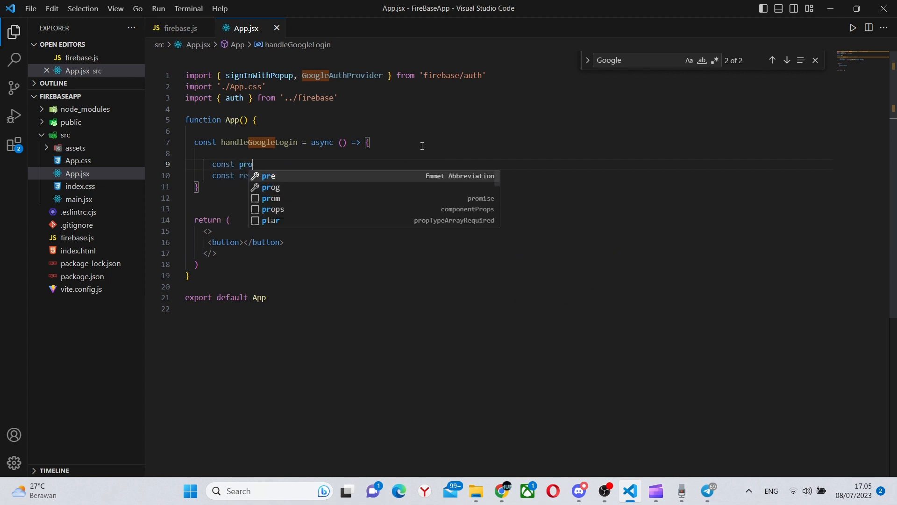
type("vider")
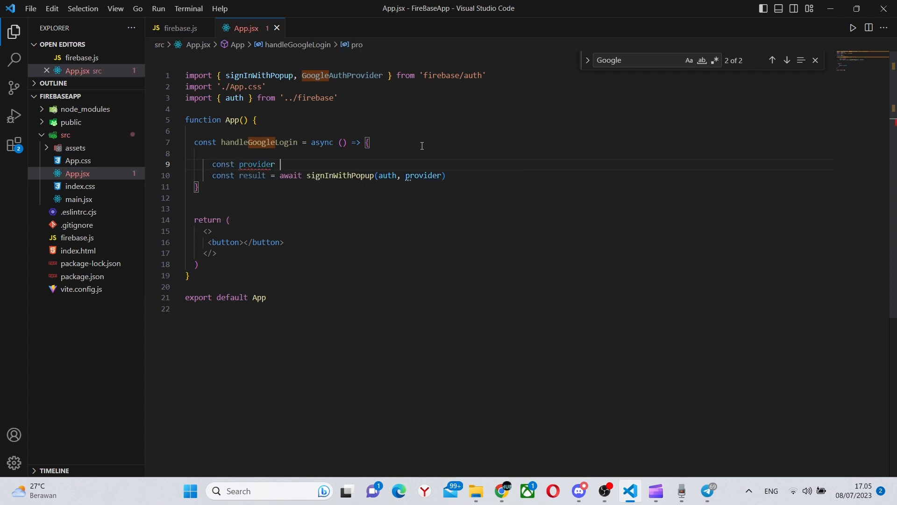
type("= new")
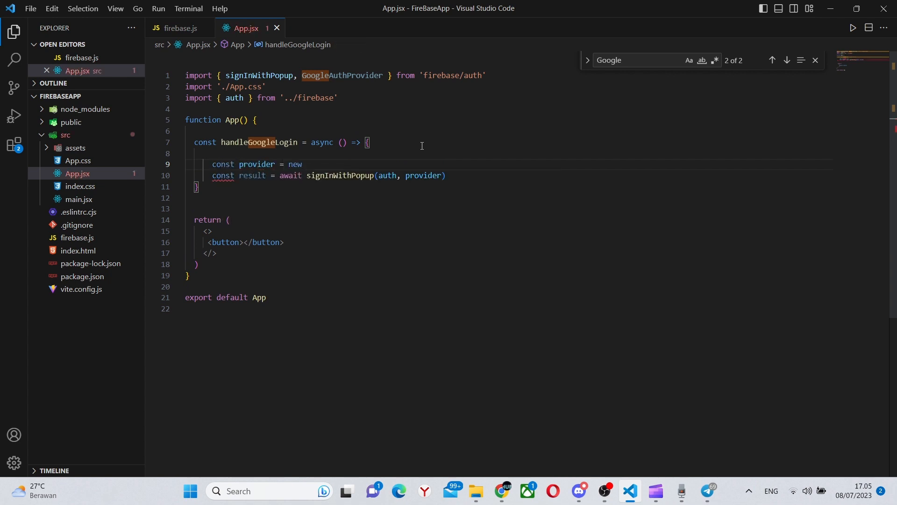
type("GoogleAuthProvider(")
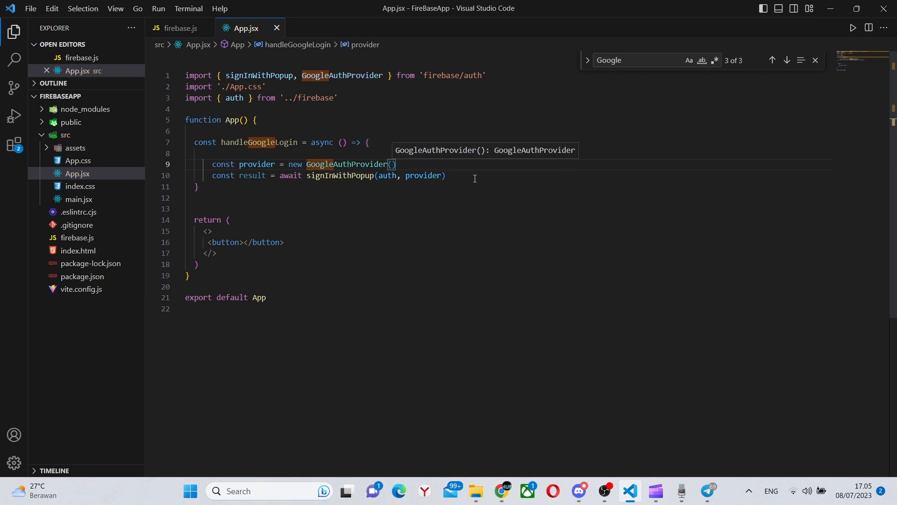
Log "Logged in Successfully" and store result.user in a user constant inside handleGoogleLogin.
type("con")
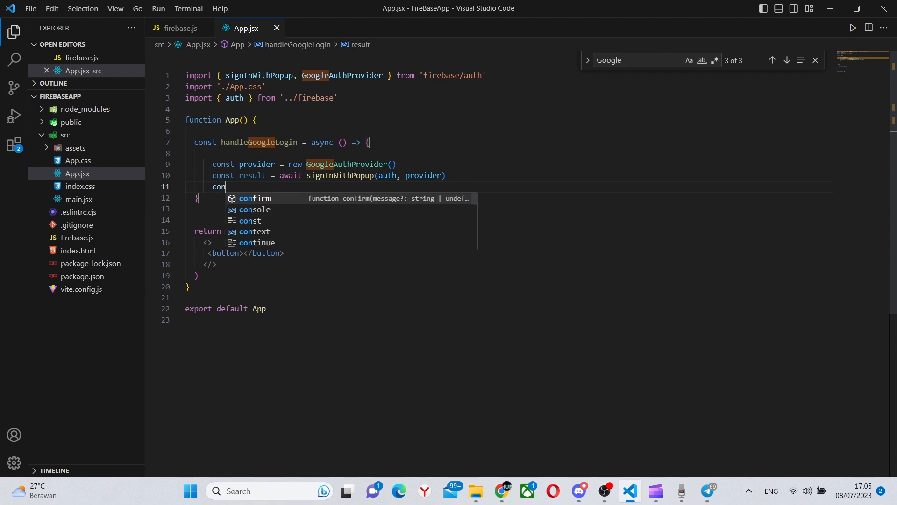
type("sole.log(")
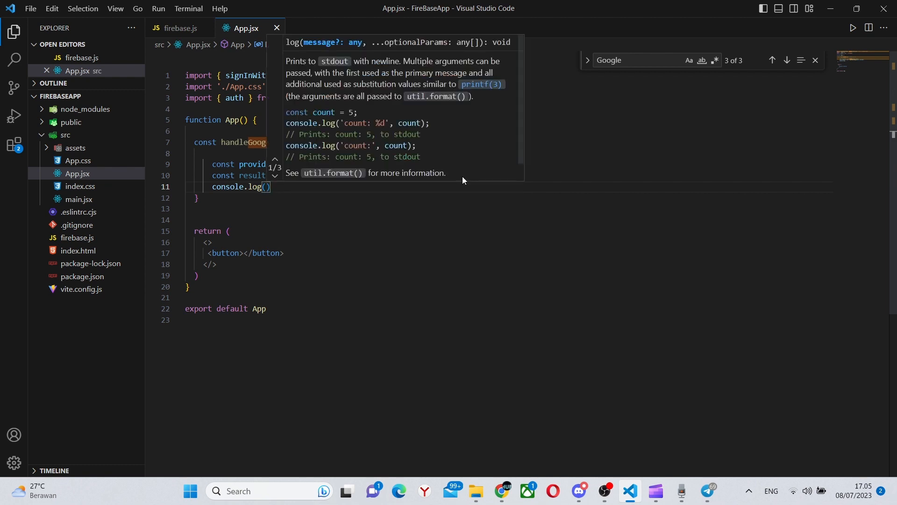
type("\"Lo")
type("c")
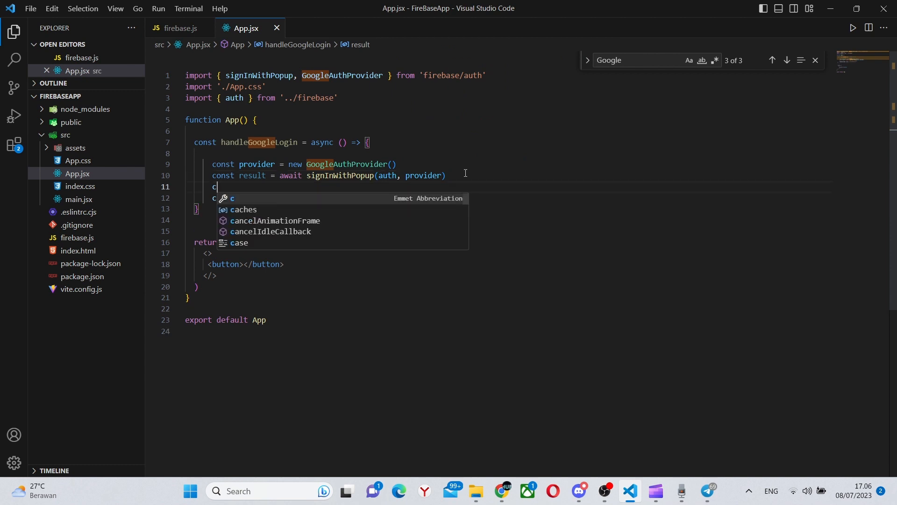
type("onst user =")
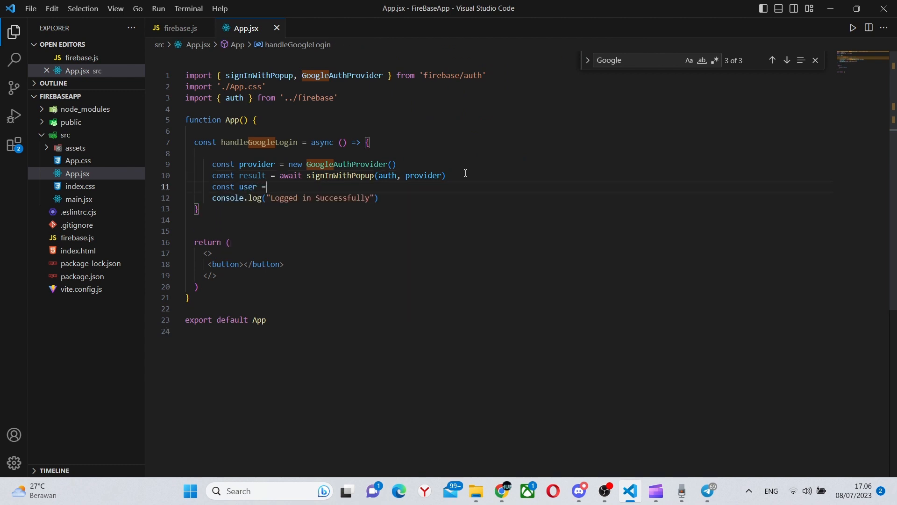
type("result.user")
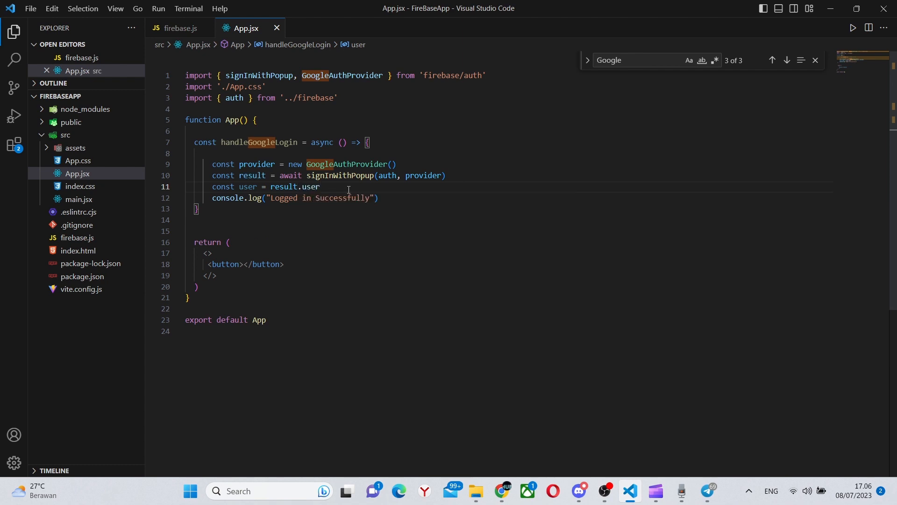
Log the user object and begin the button's onClick attribute.
type("console.")
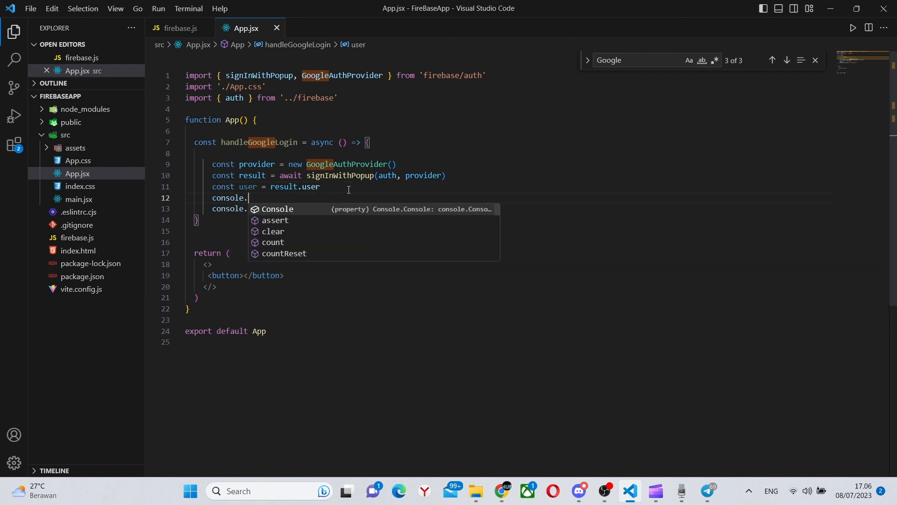
type("log()")
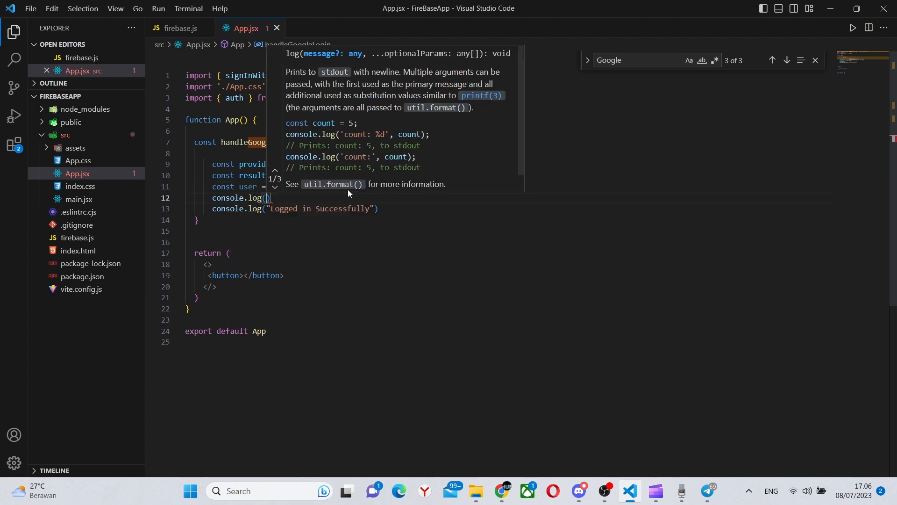
type("user")
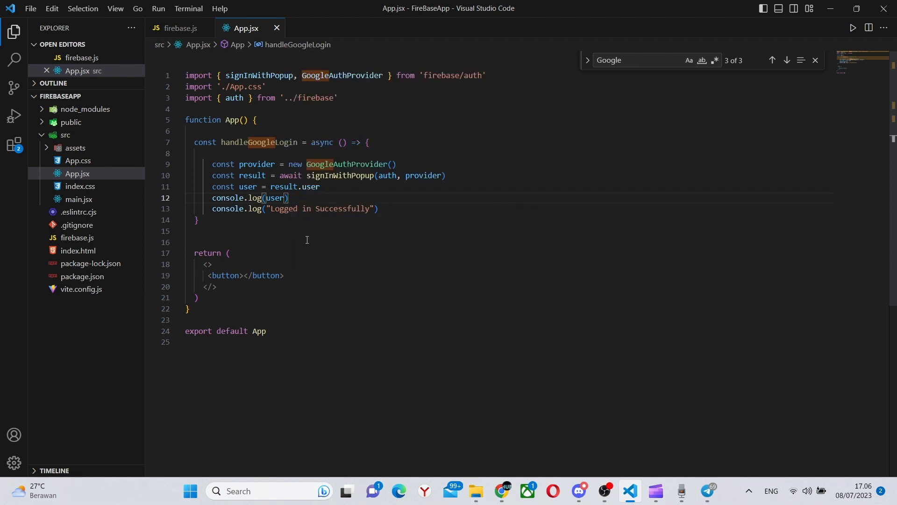
type("onCL")
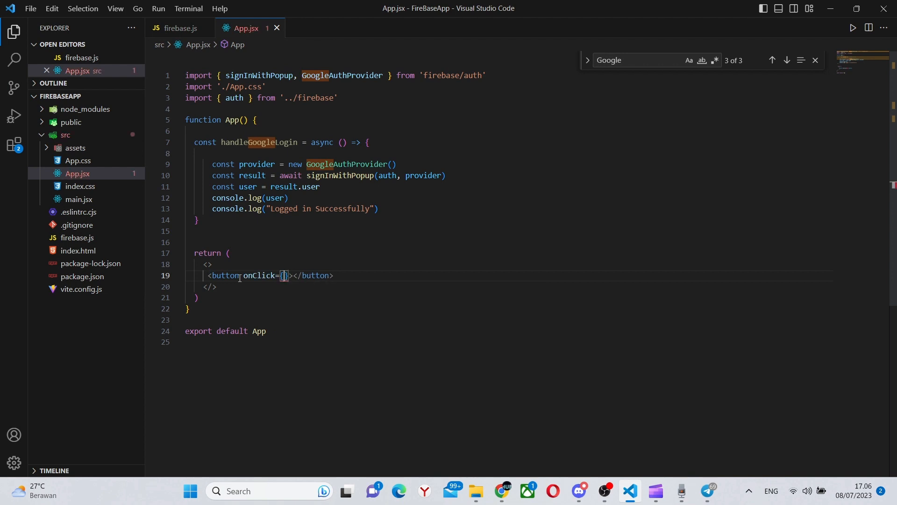
Wire the button's onClick to handleGoogleLogin and label it 'Login with Google'.
type("handleGoogleLogin")
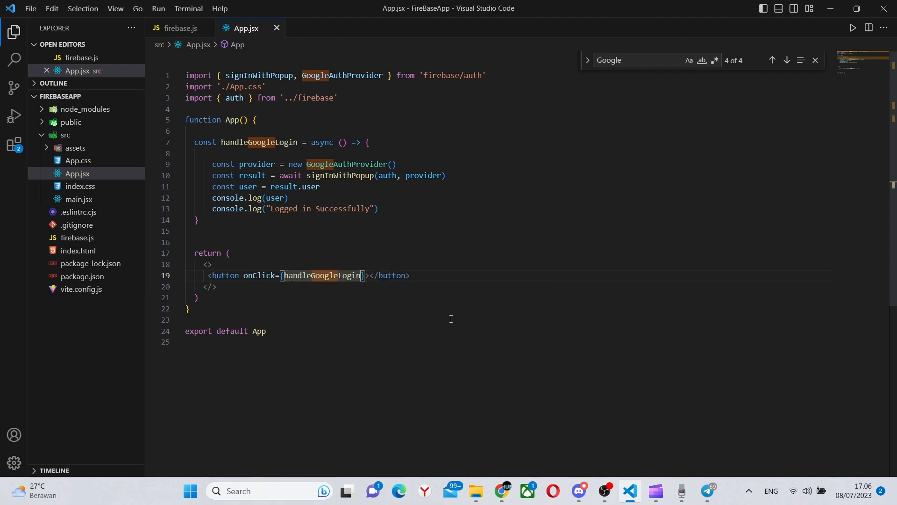
type("L")
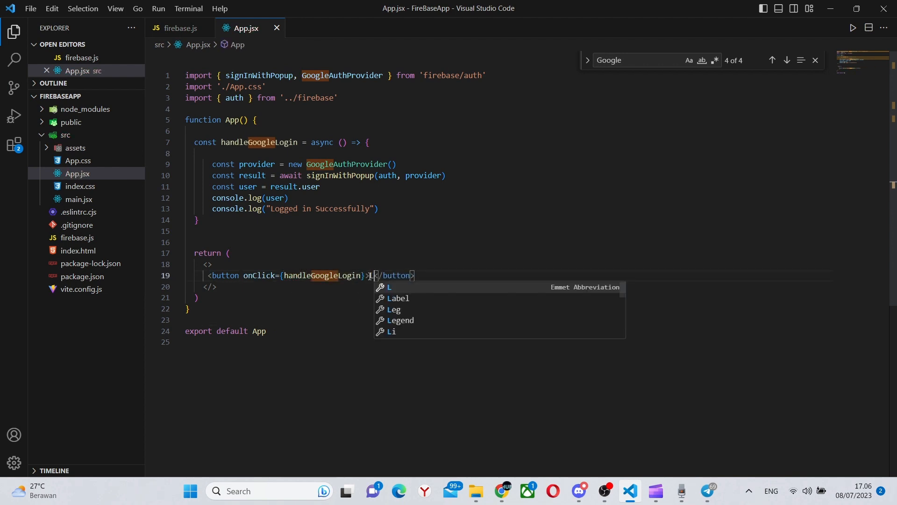
type("ogin with G")
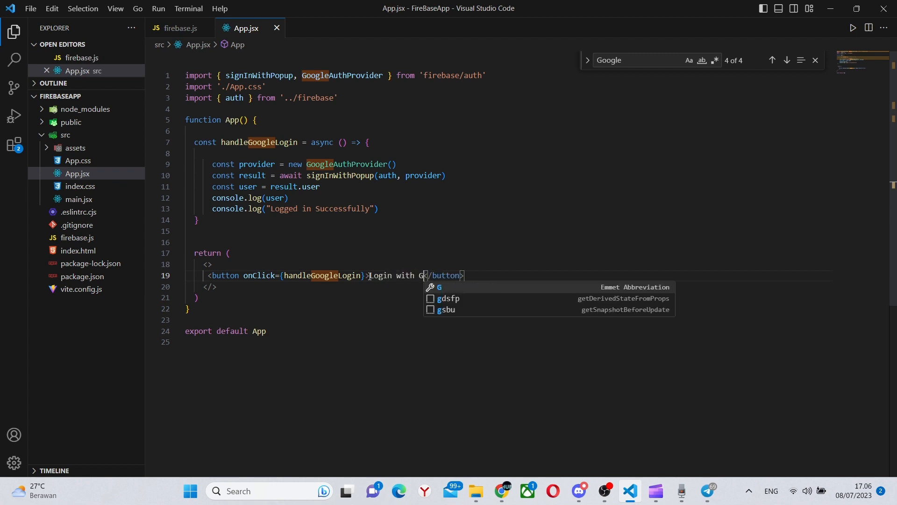
type("oogle")
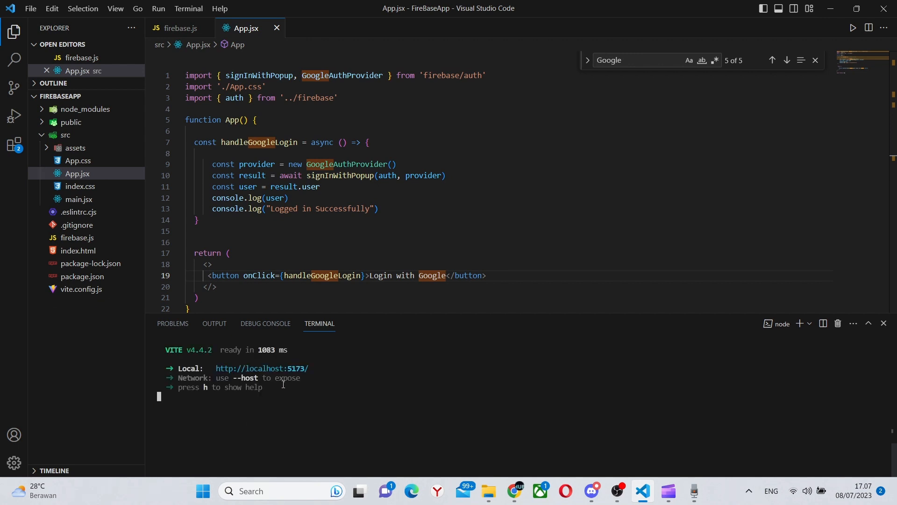
mouse_move(262, 368)
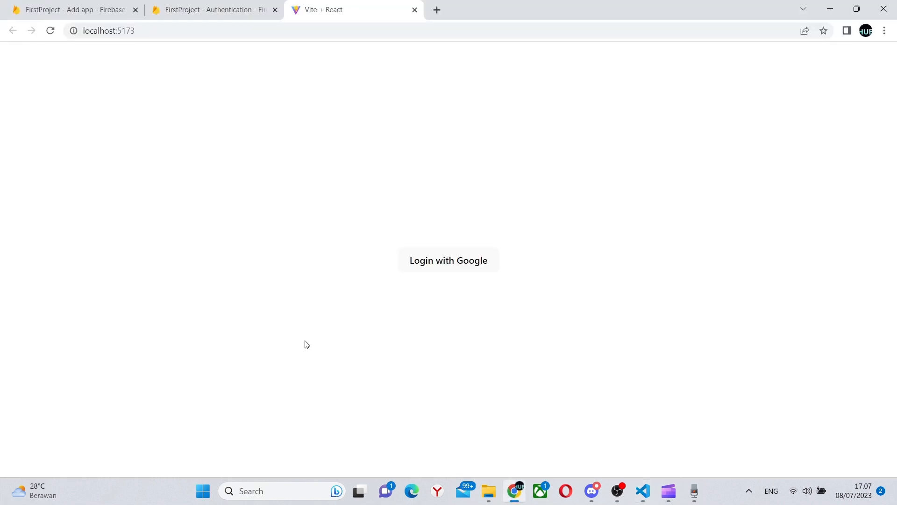
Sign in via the Login with Google button, choosing an account in the Google popup.
left_click(448, 261)
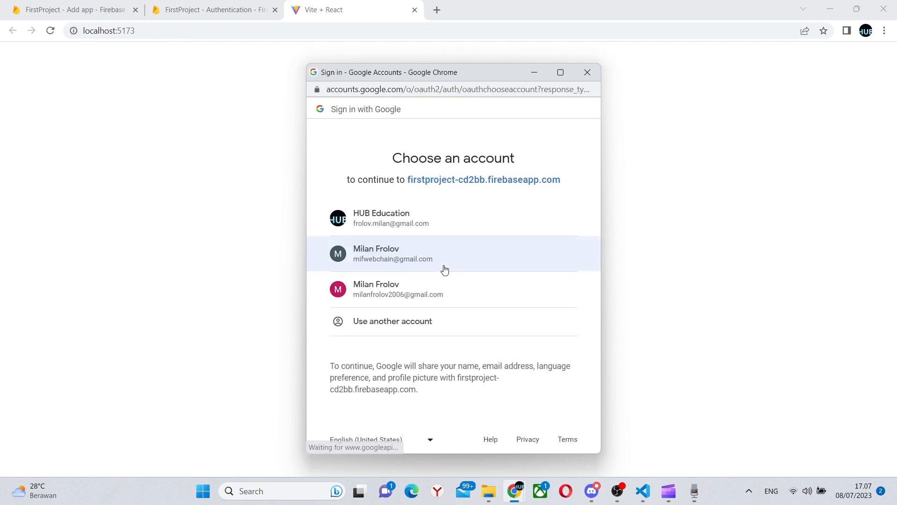
left_click(445, 253)
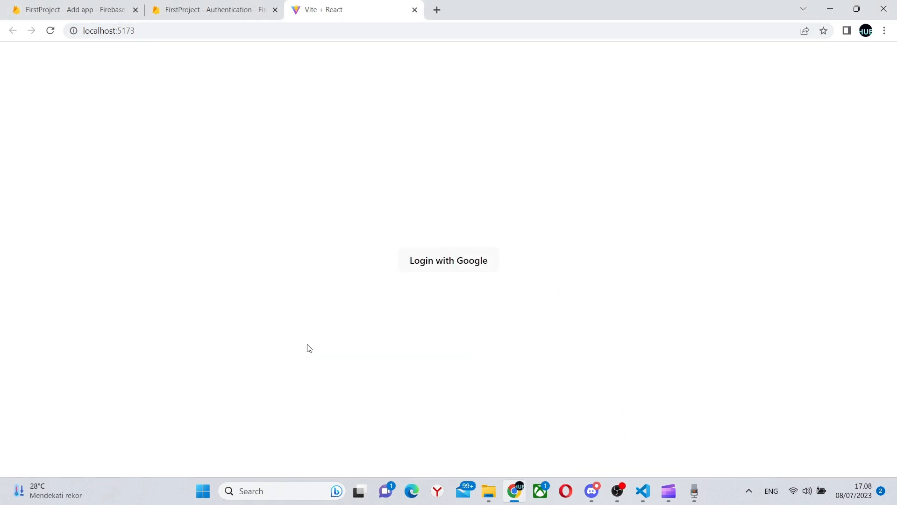
key("f12")
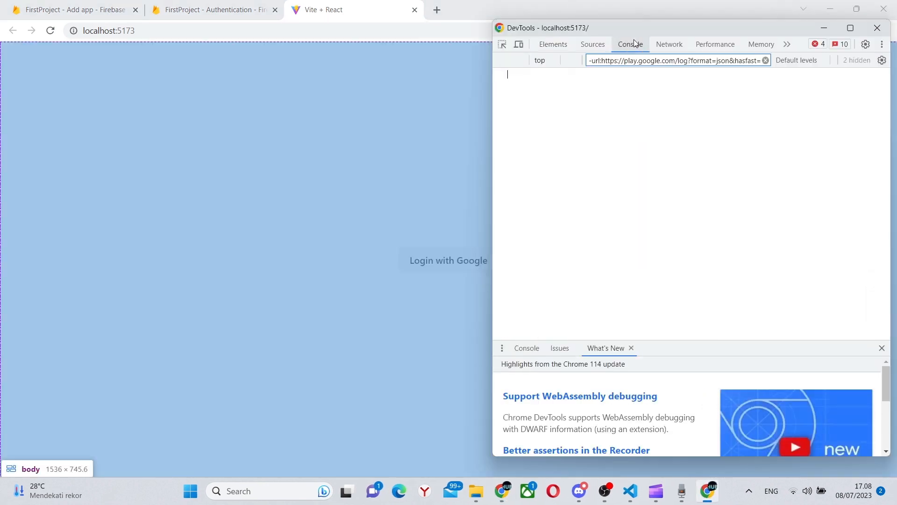
left_click(448, 261)
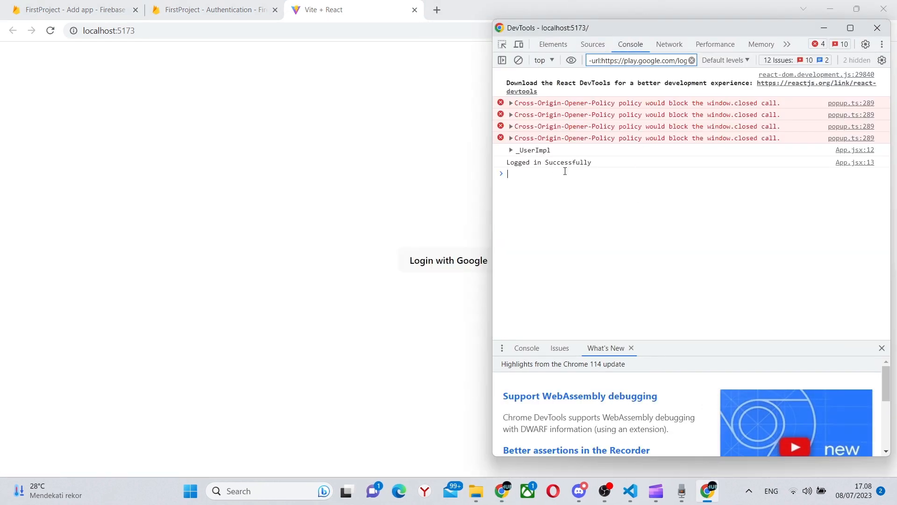
left_click(877, 27)
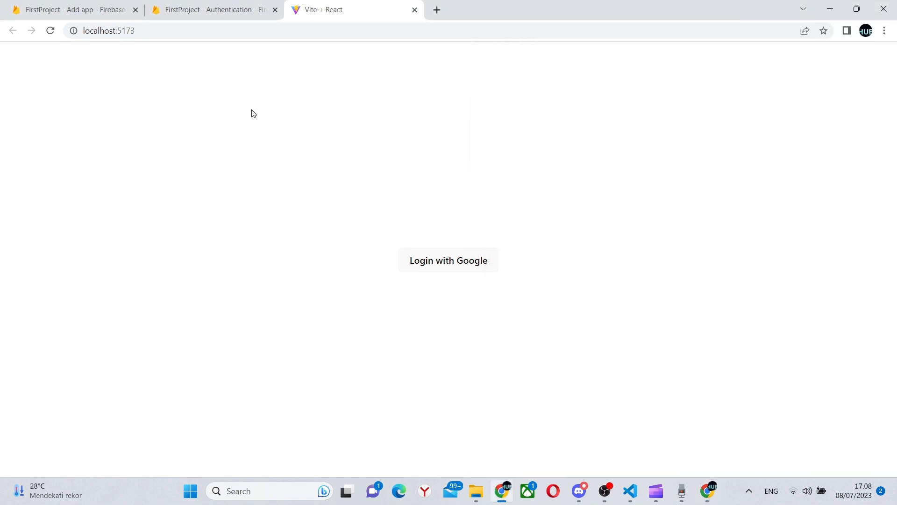
left_click(212, 10)
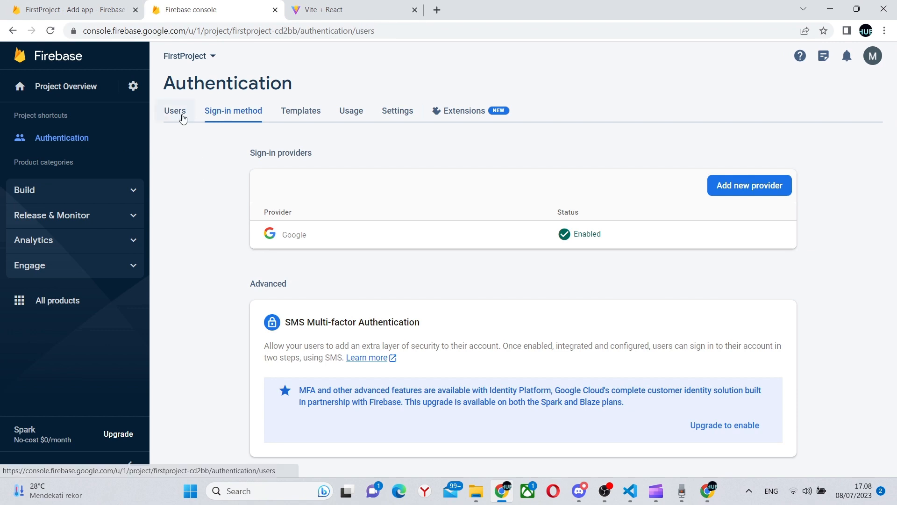
View the Authentication Users list showing the new Google user, glancing at the app tab and back.
left_click(175, 111)
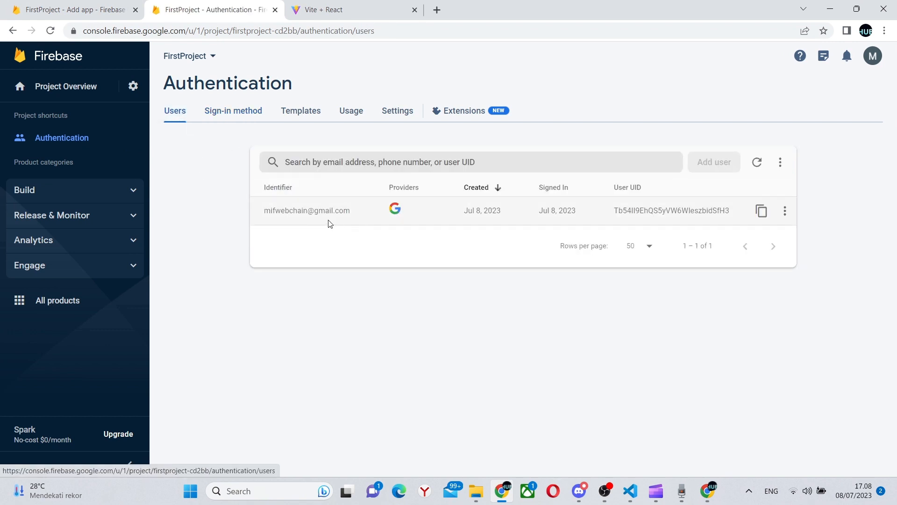
mouse_move(393, 234)
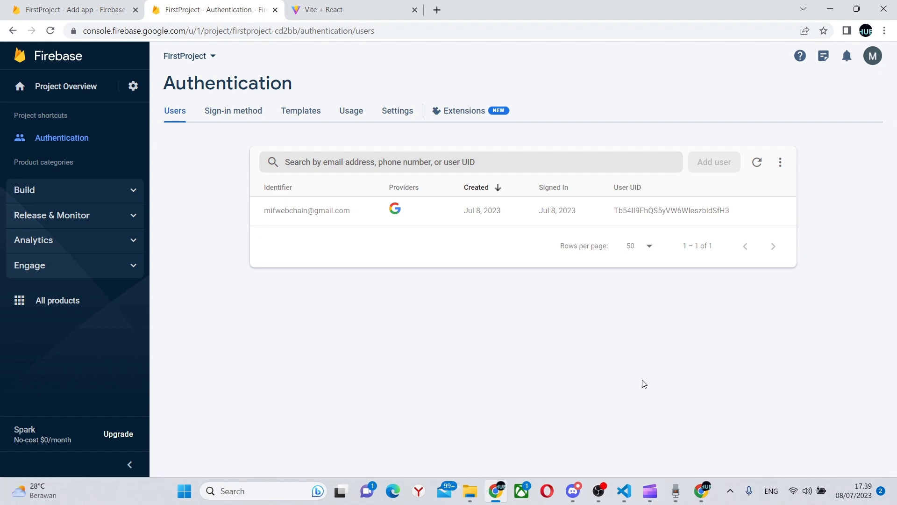
mouse_move(621, 361)
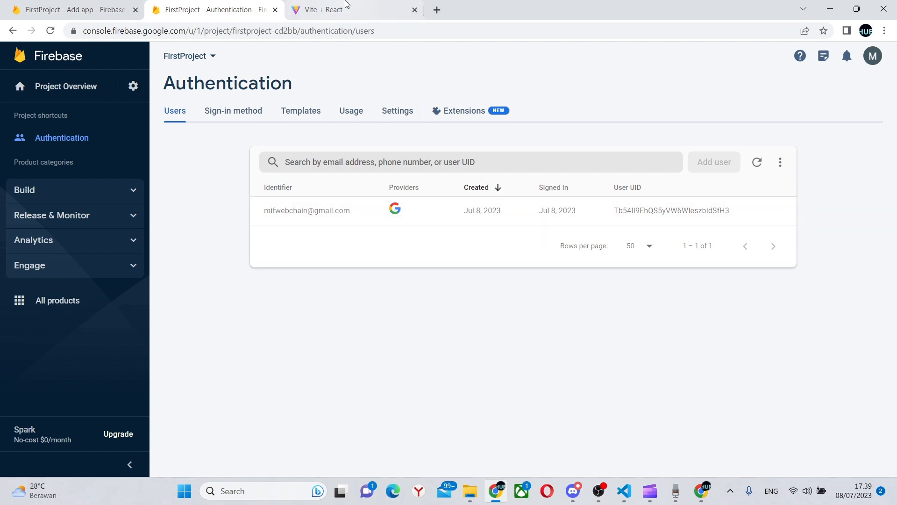
left_click(343, 10)
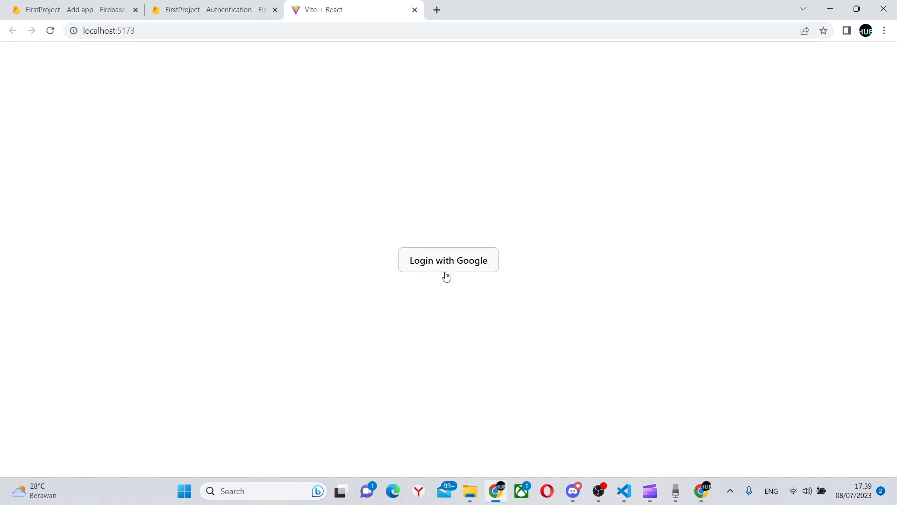
left_click(213, 10)
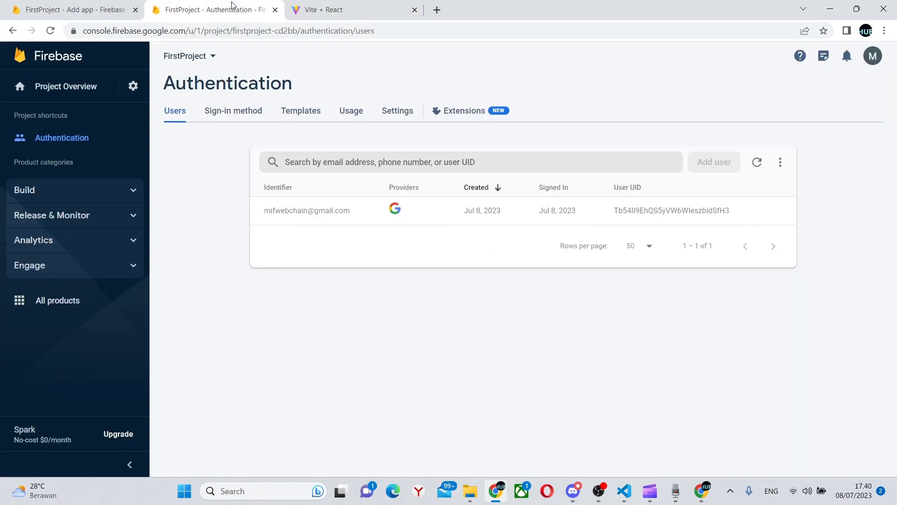
mouse_move(215, 9)
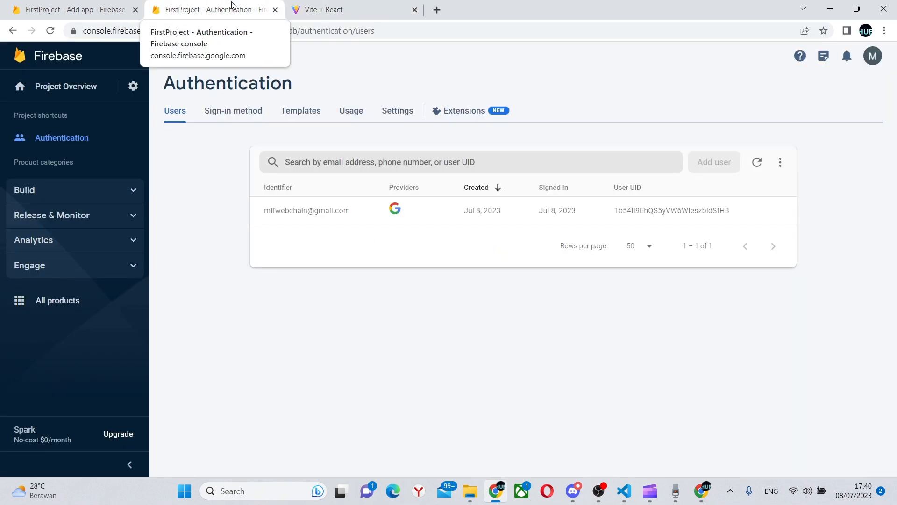